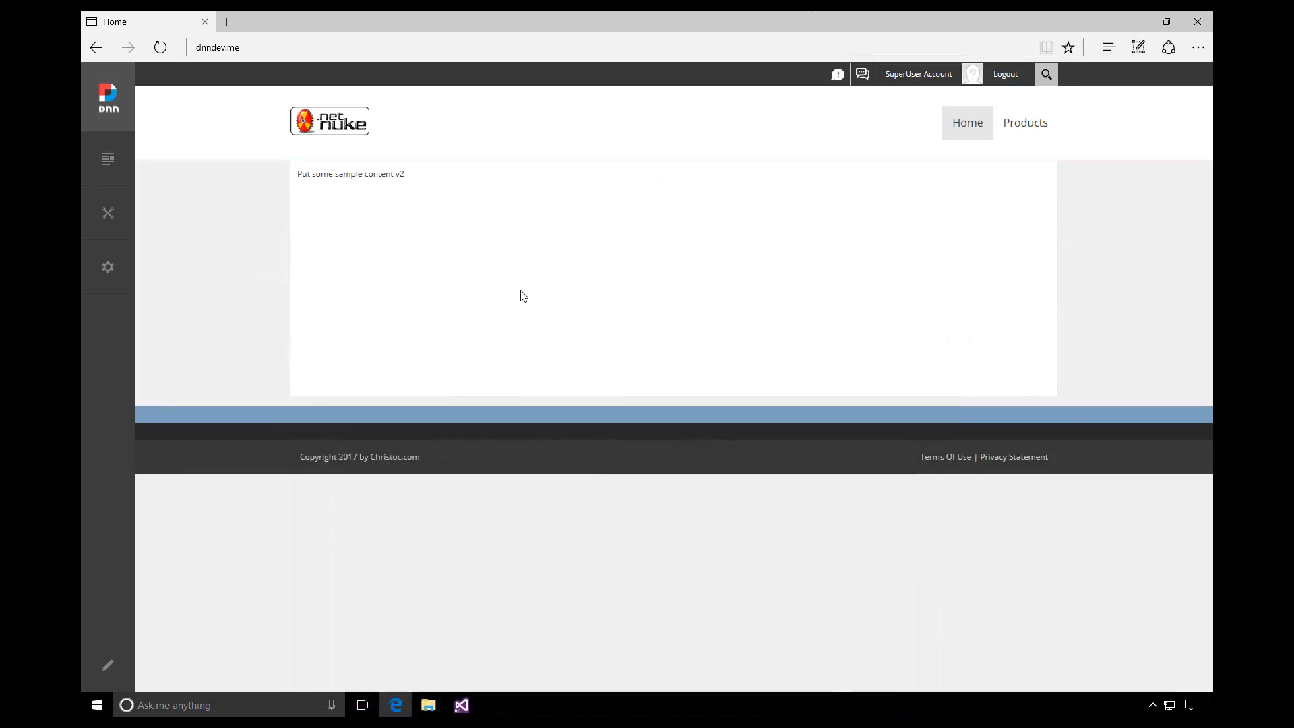
mouse_move(536, 262)
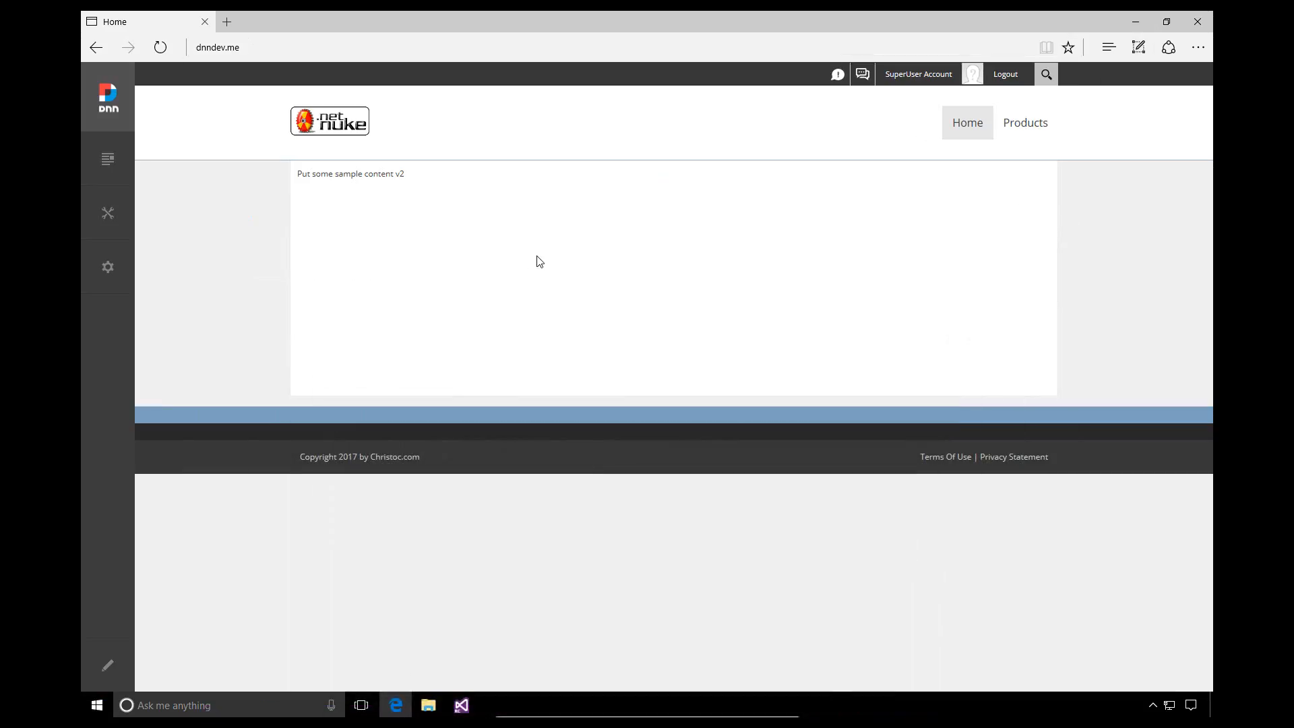
mouse_move(336, 297)
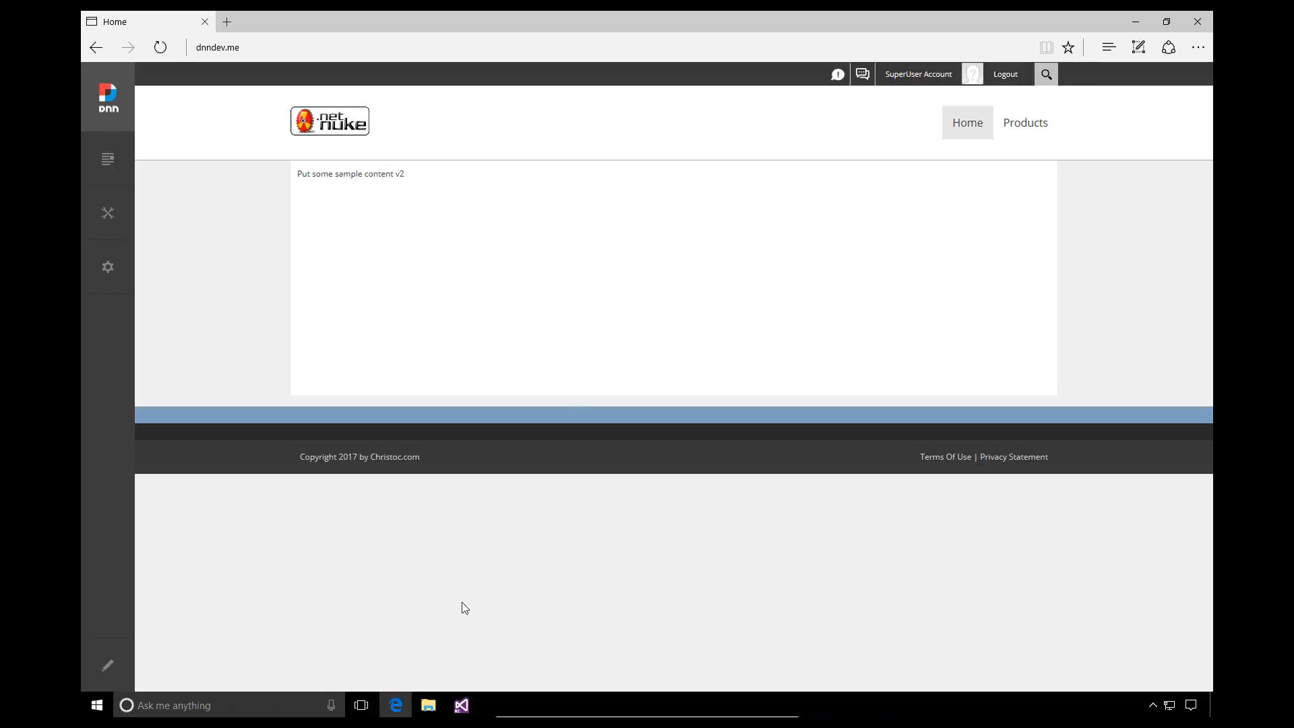
mouse_move(505, 711)
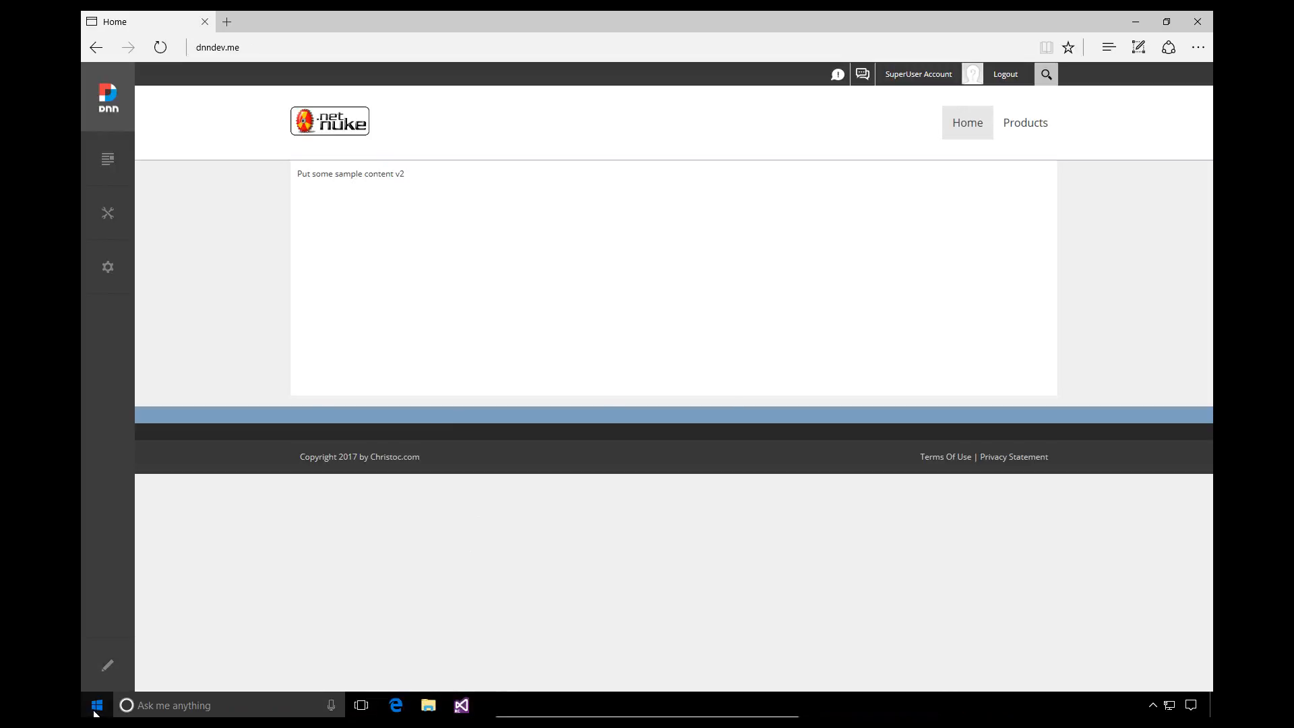
Launch Visual Studio 2017 RC as administrator from Start search 'visual st', approving the UAC prompt
left_click(96, 705)
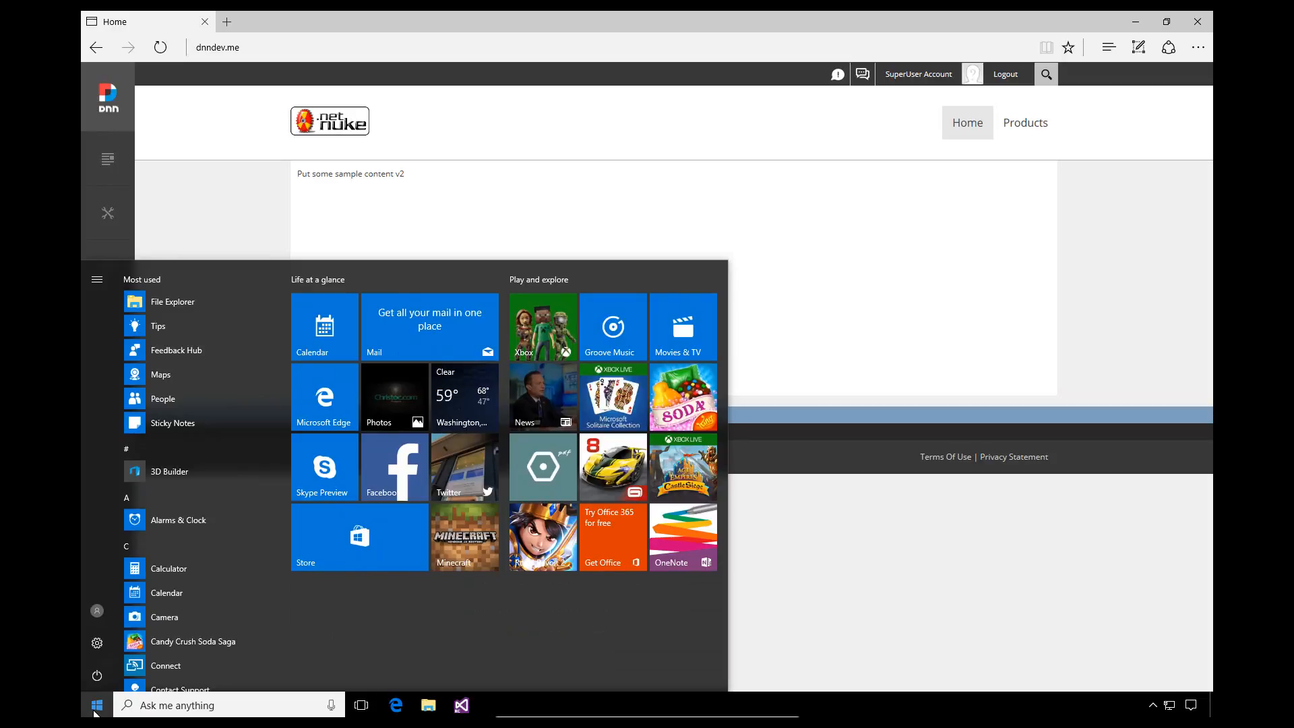
type("visual st")
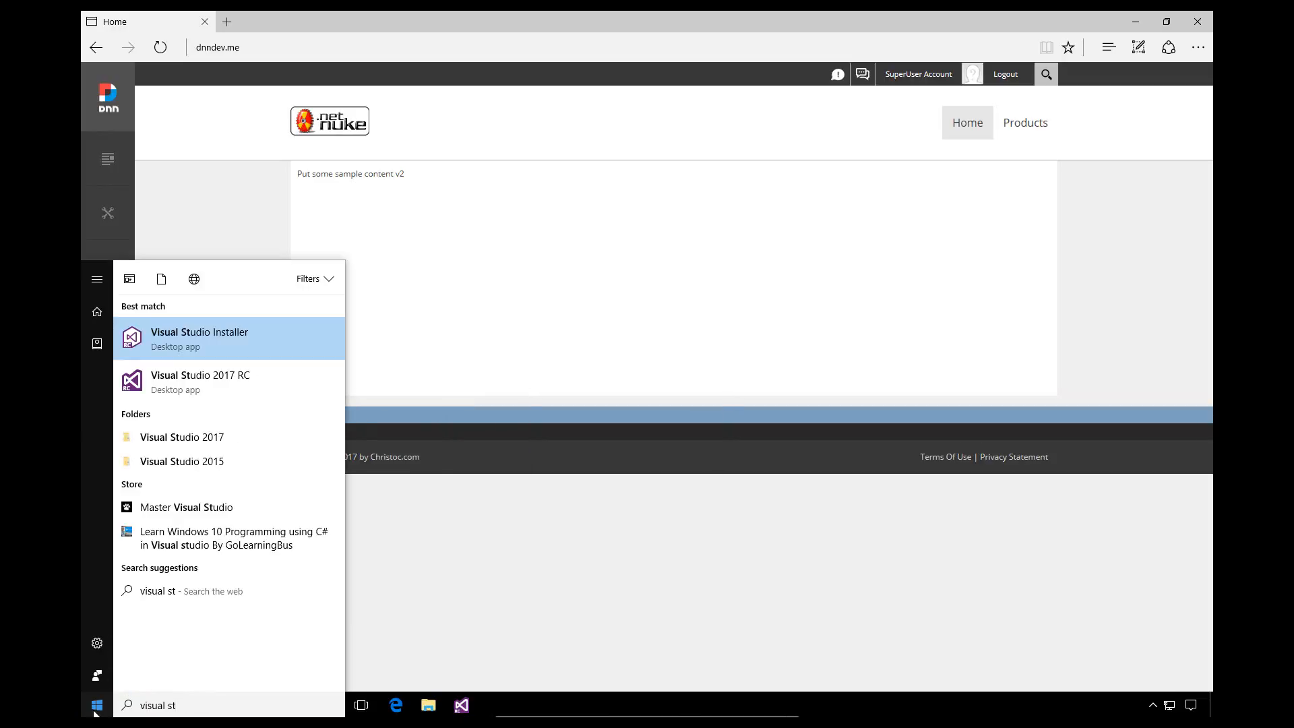
mouse_move(231, 382)
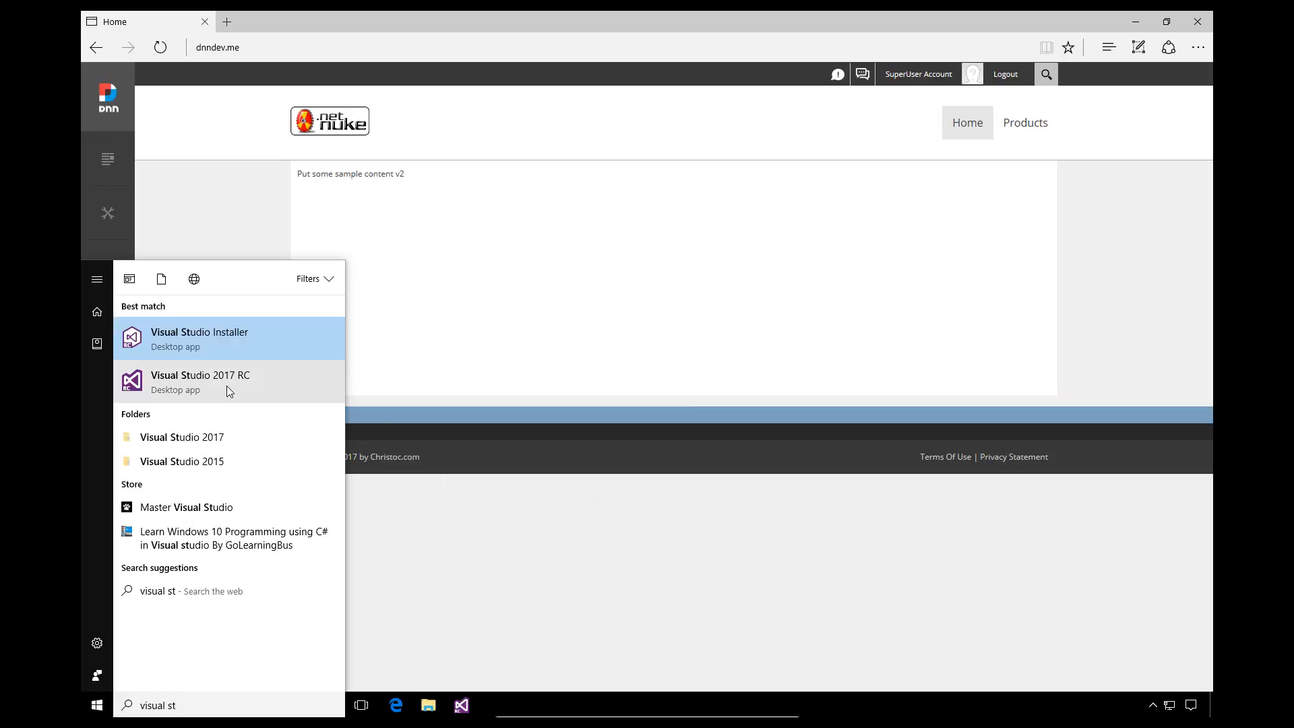
right_click(200, 381)
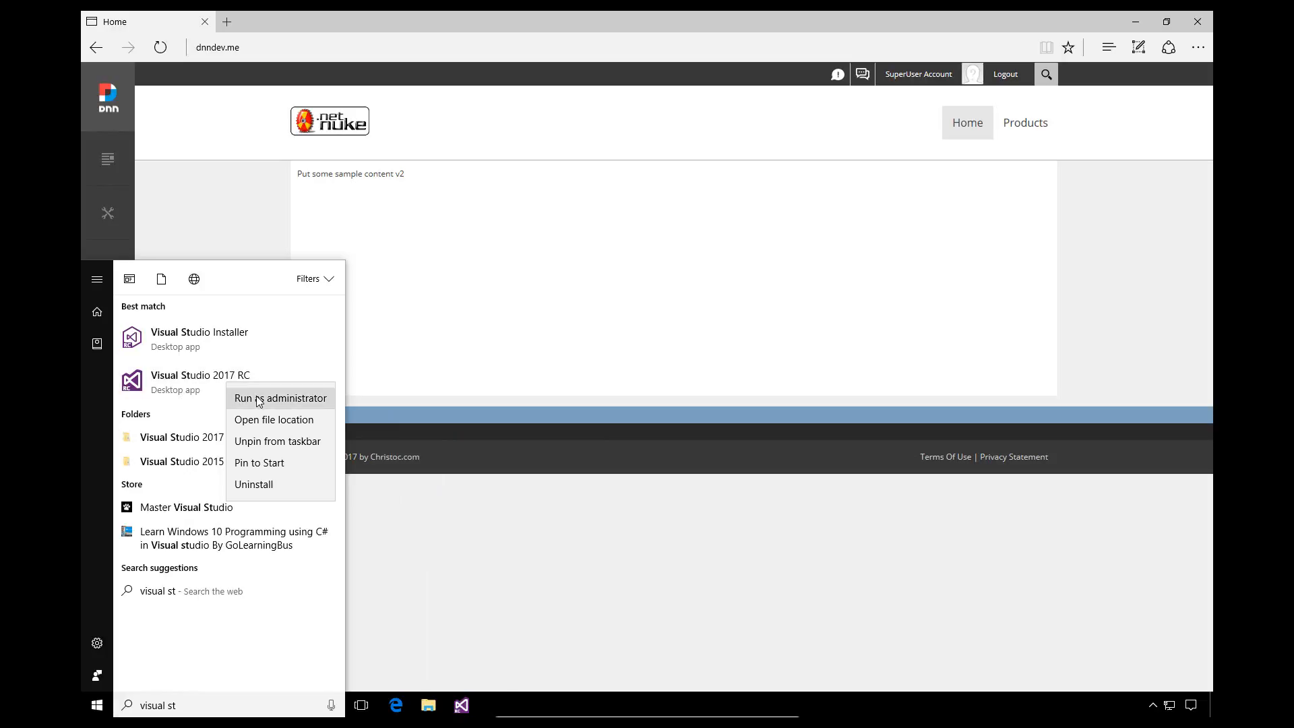
left_click(281, 398)
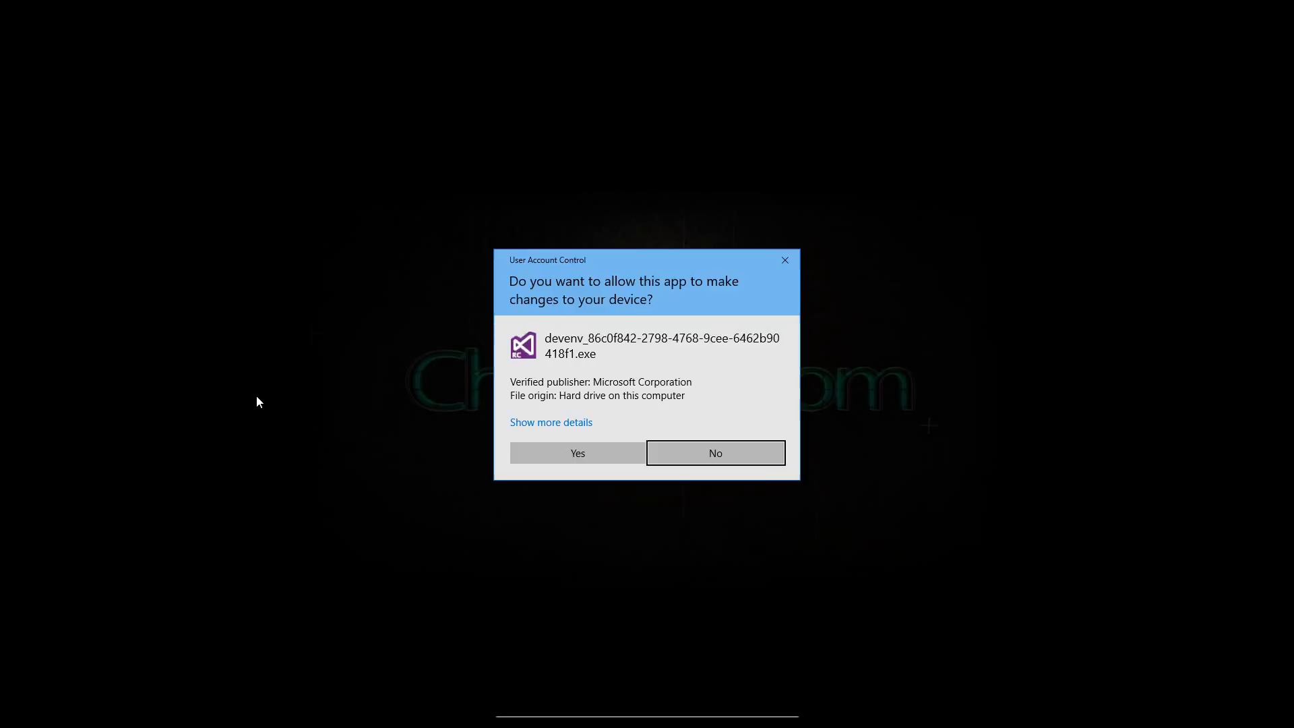
mouse_move(656, 302)
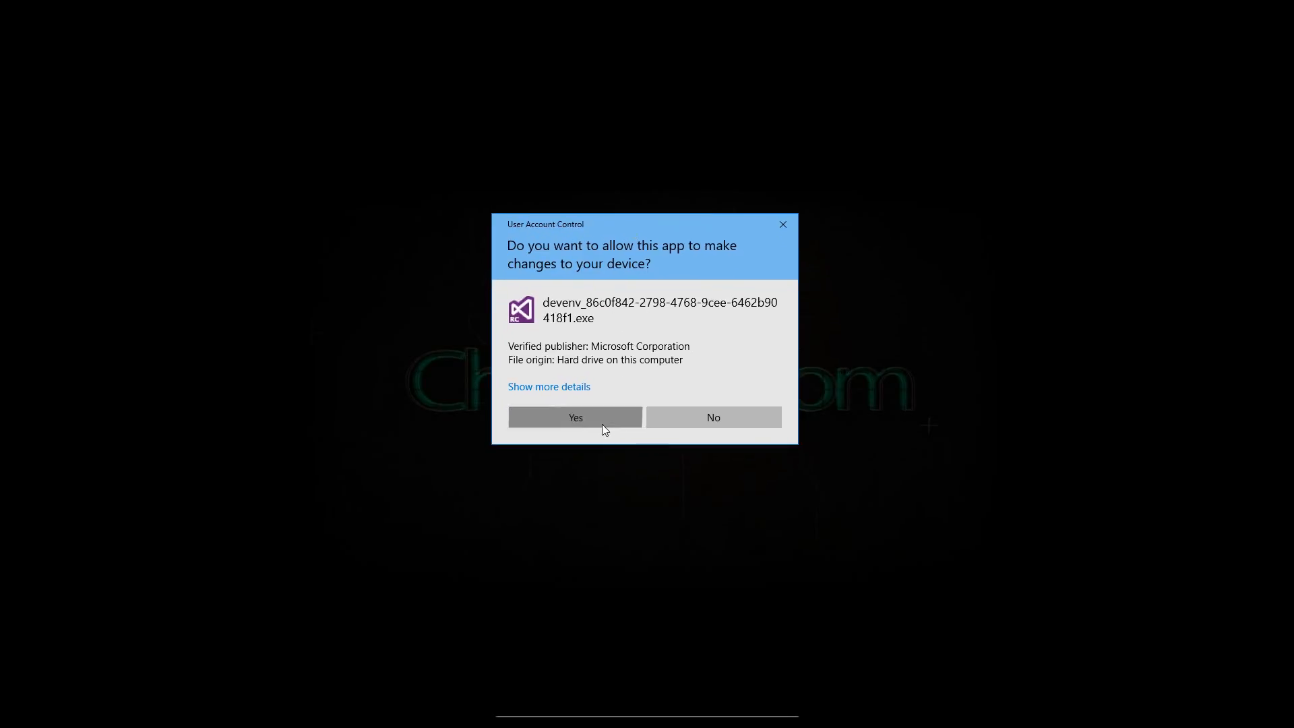
left_click(575, 417)
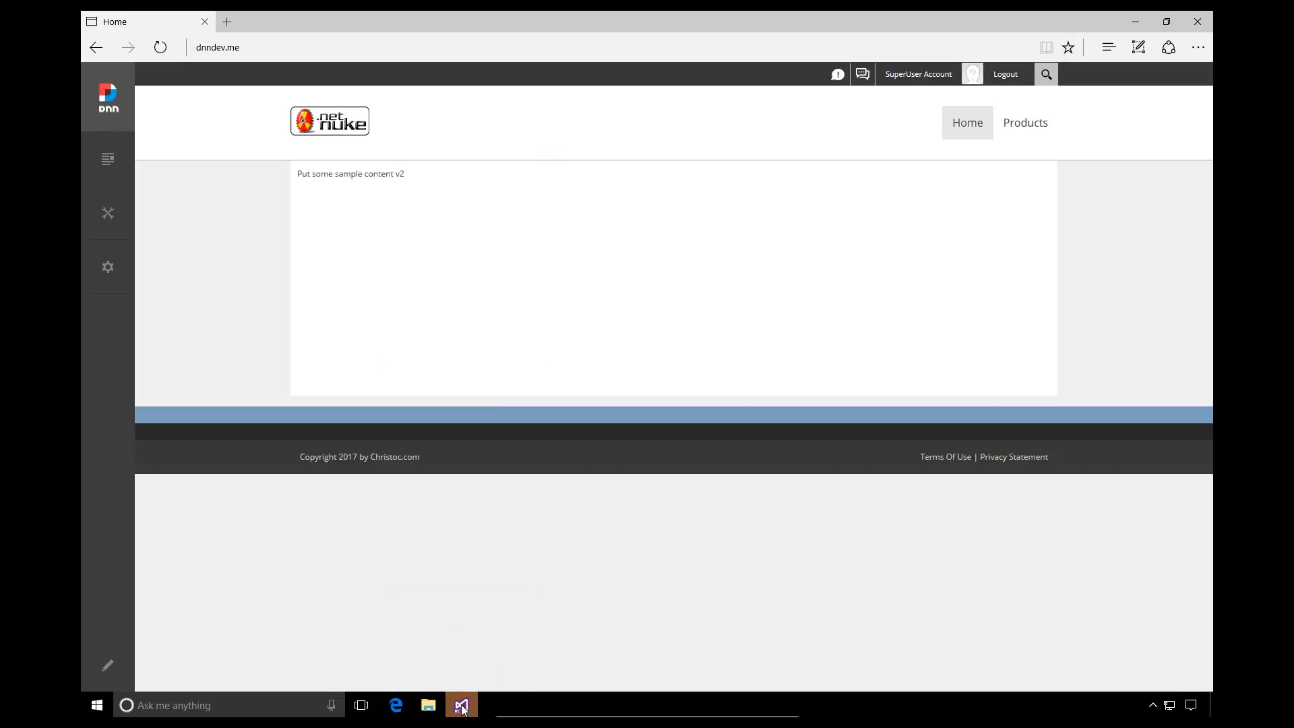
Bring Visual Studio forward and reach the Tools menu for Extensions and Updates
left_click(461, 705)
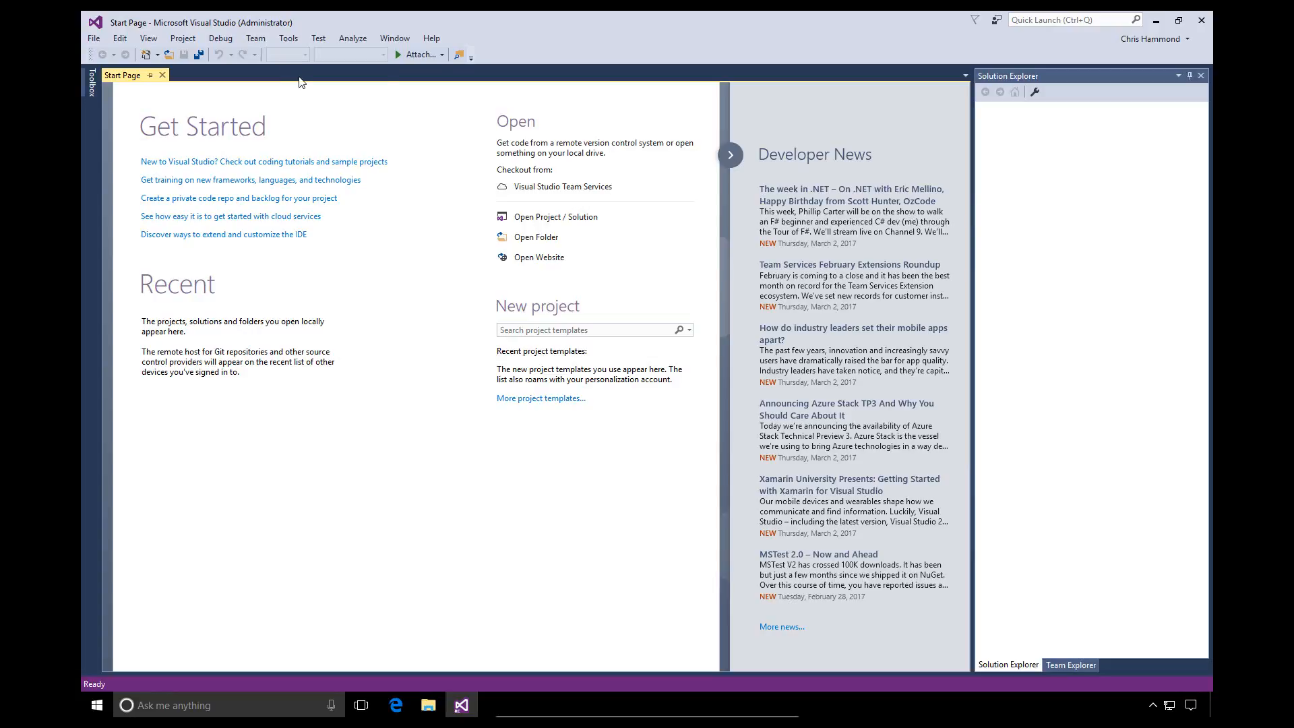
mouse_move(288, 38)
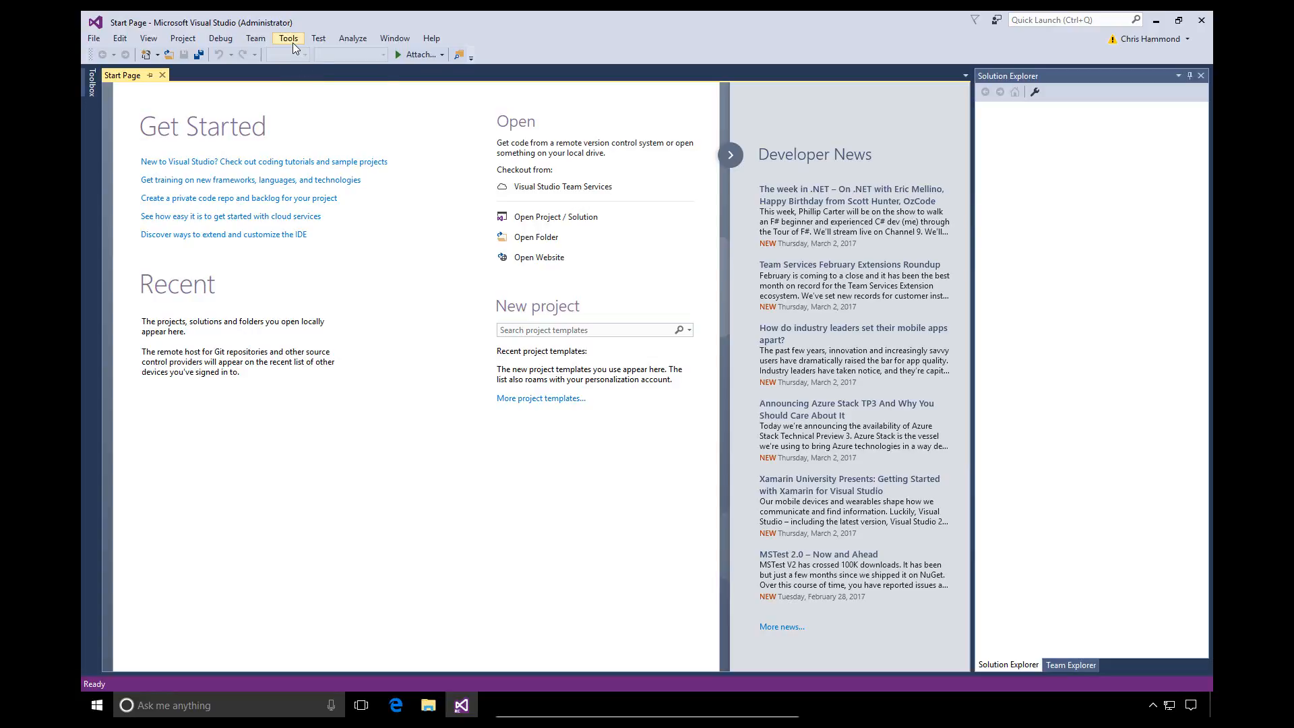
left_click(288, 38)
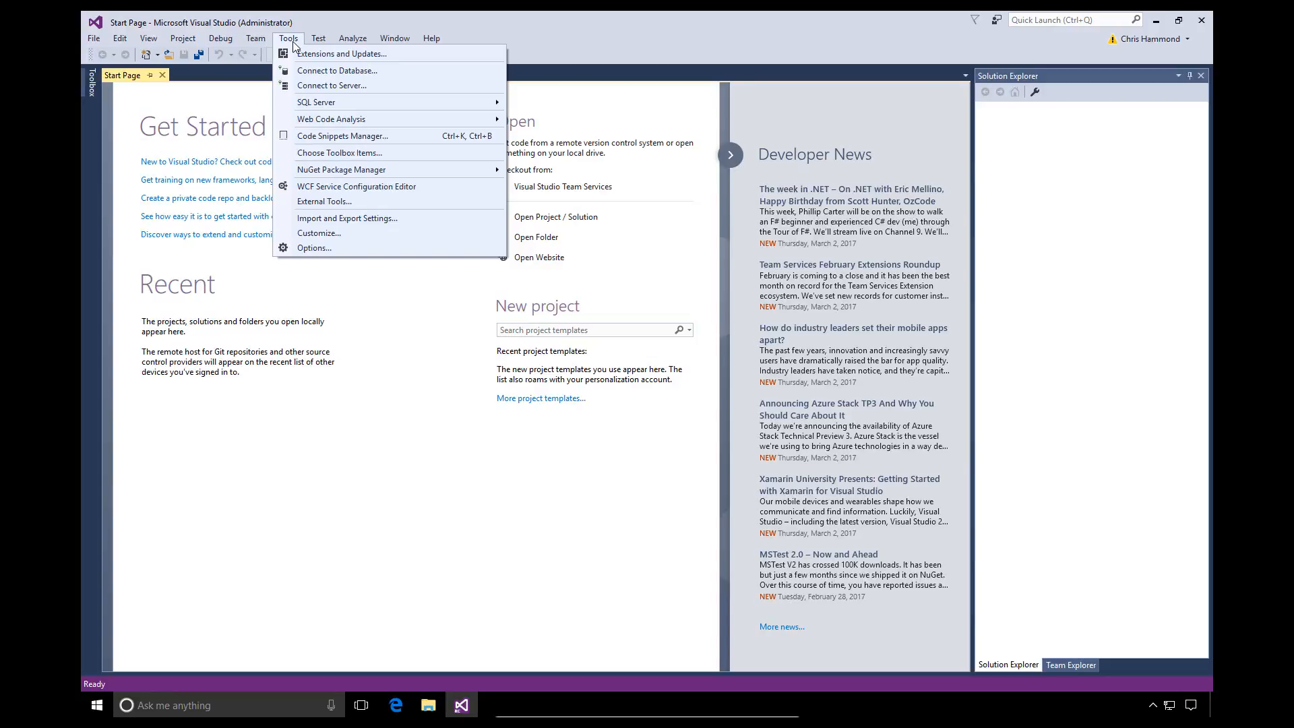
mouse_move(340, 54)
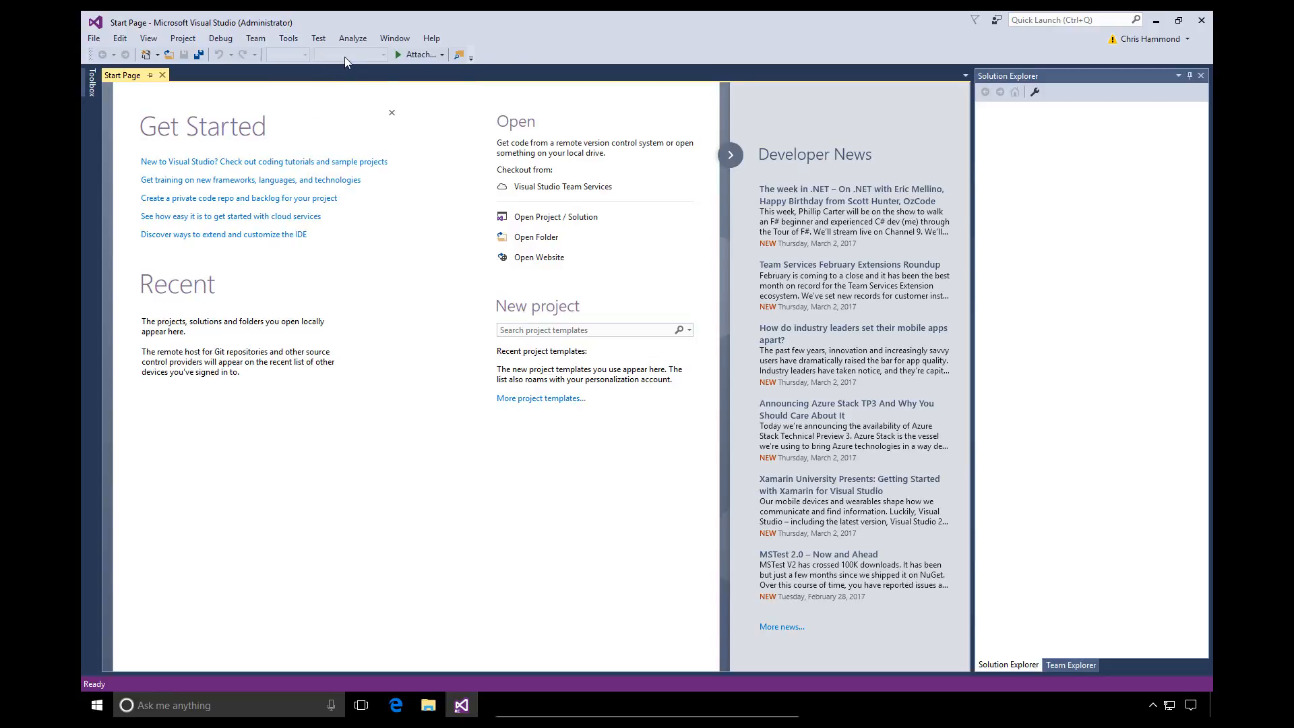
mouse_move(509, 212)
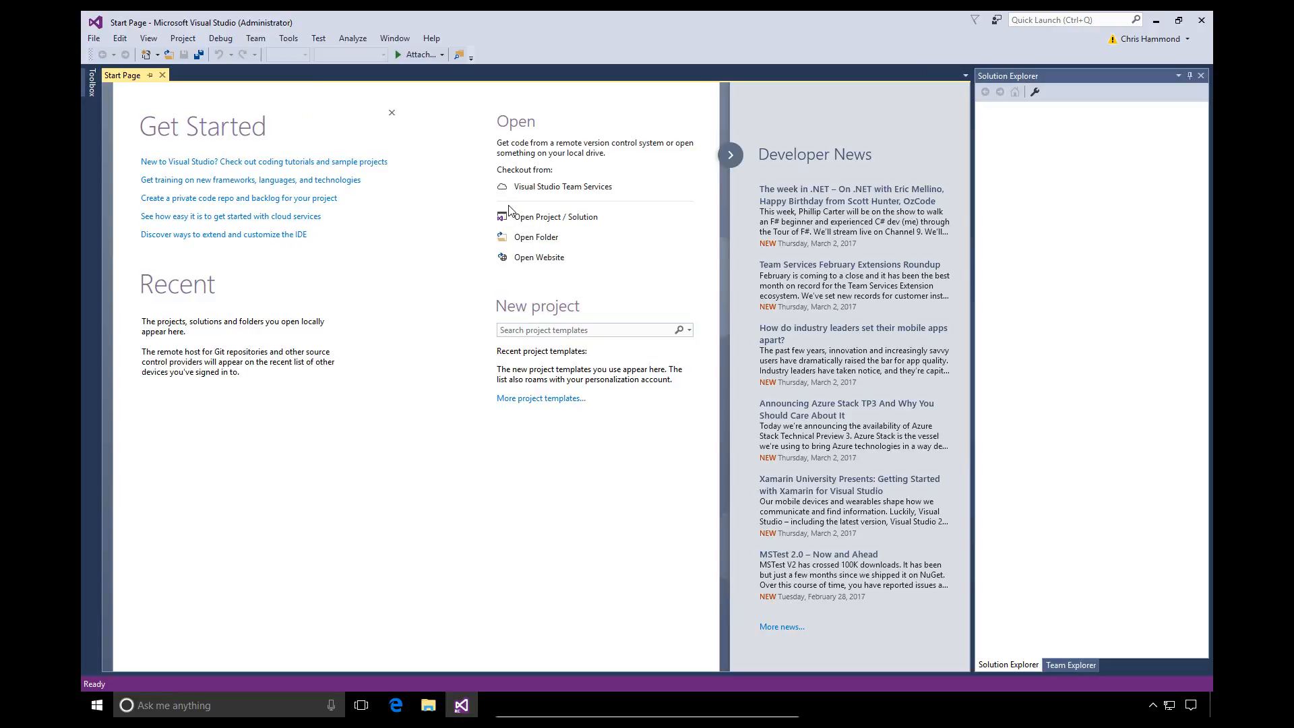
mouse_move(443, 163)
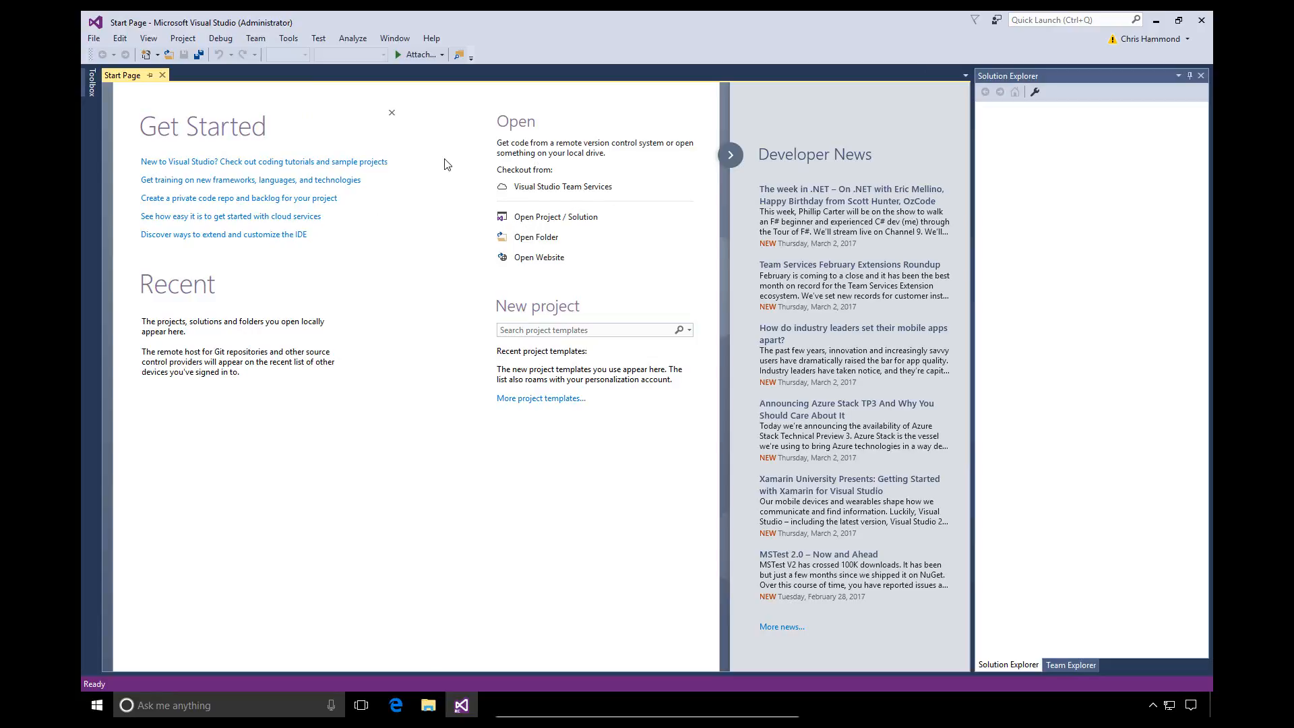
mouse_move(544, 187)
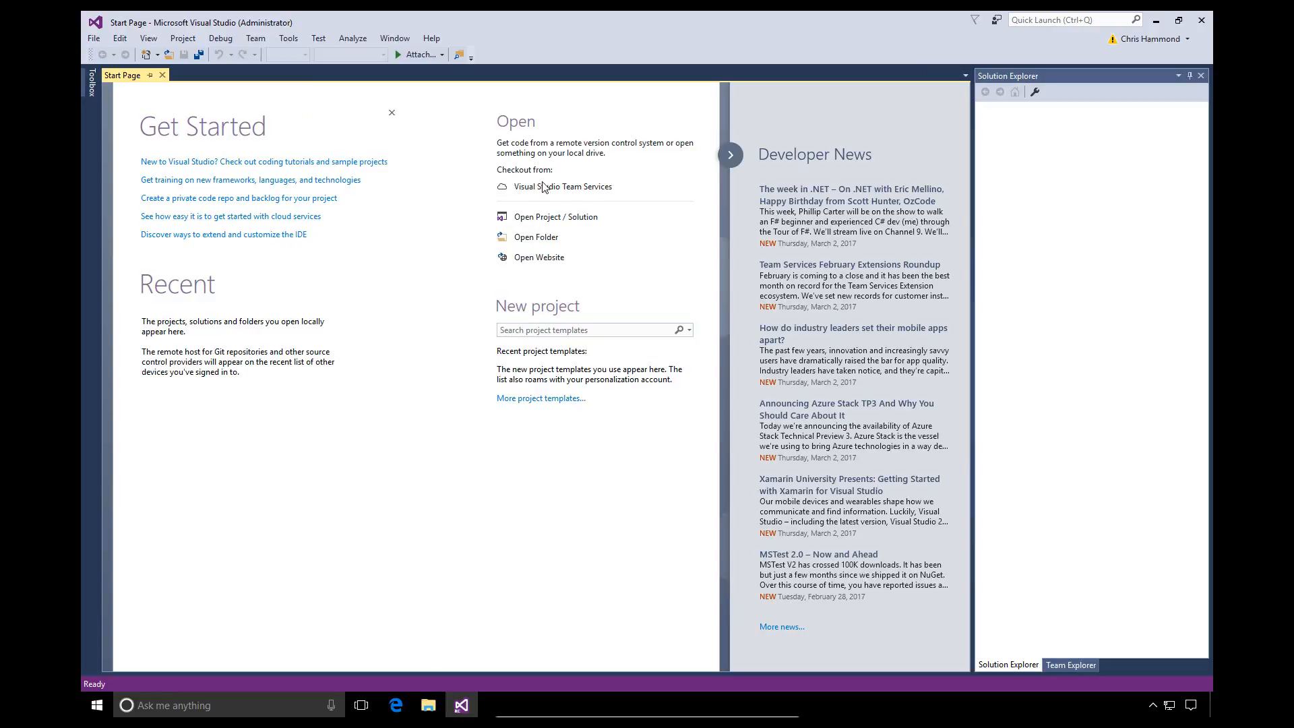
mouse_move(603, 175)
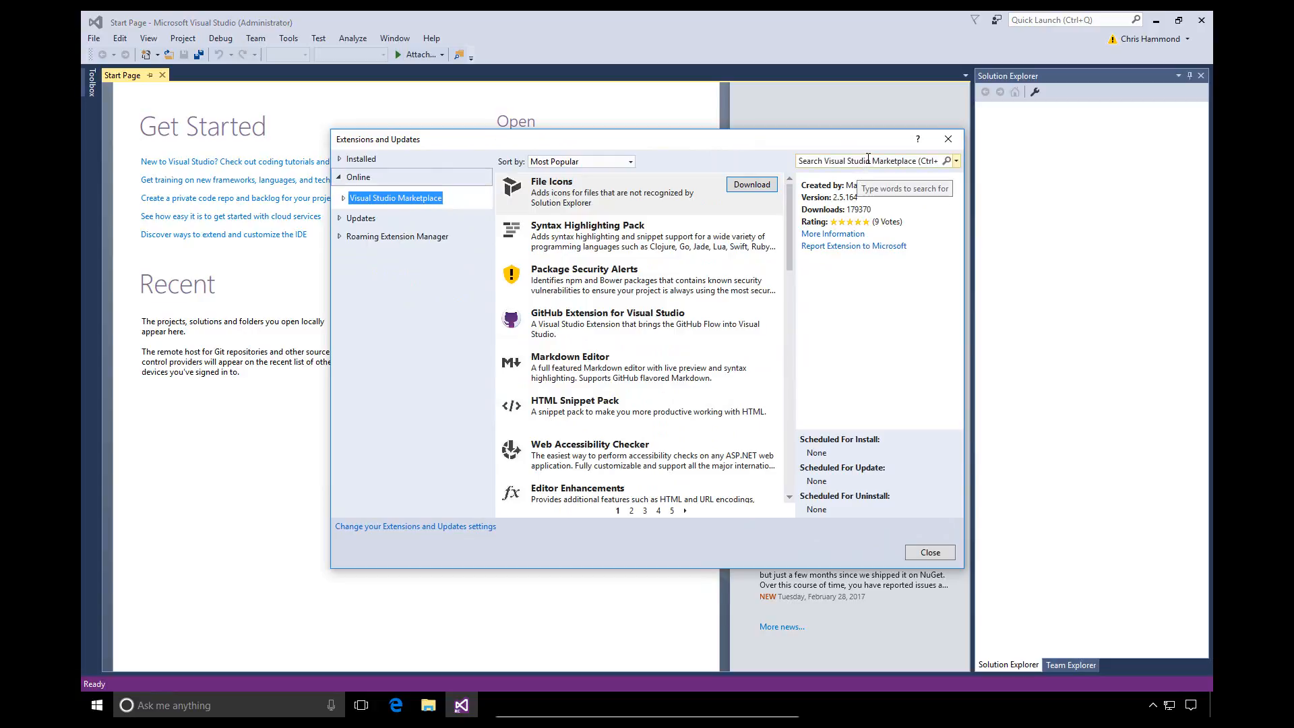
Search the marketplace for 'dotnetnuke' and download the DotNetNuke (DNN) Development Project Templates extension
type("d")
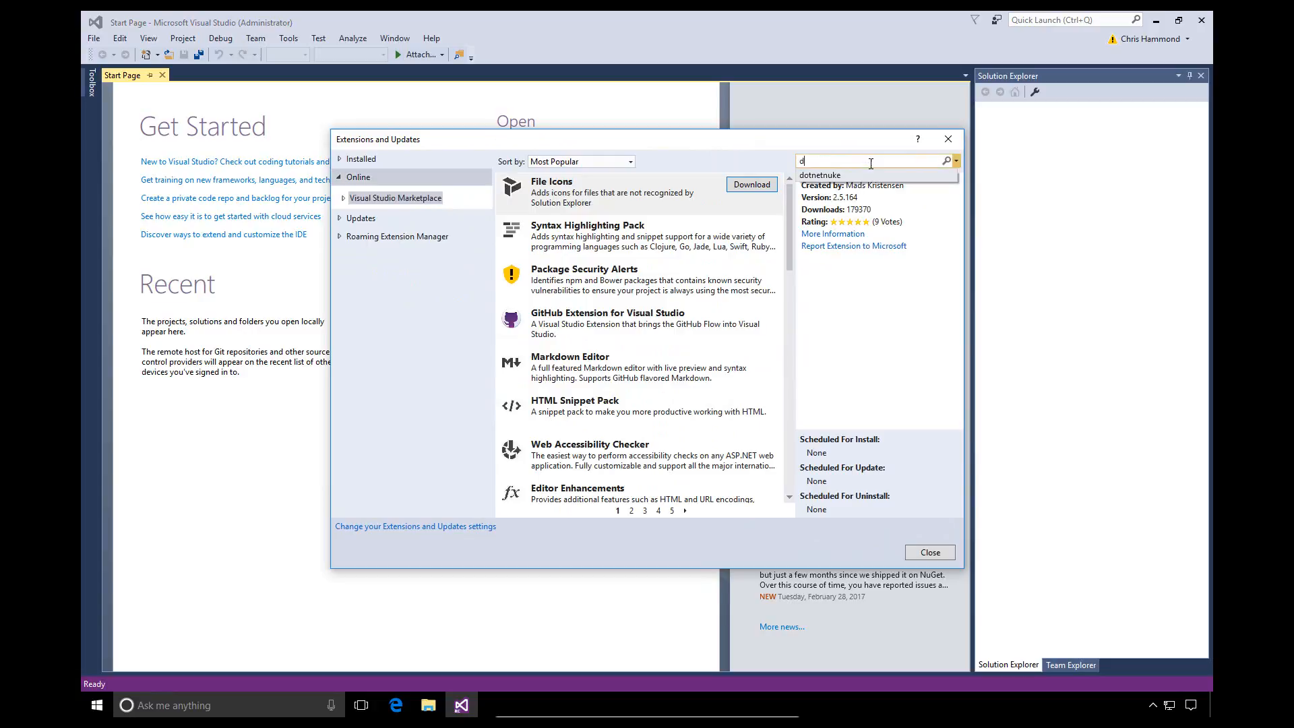
type("otnetnuke")
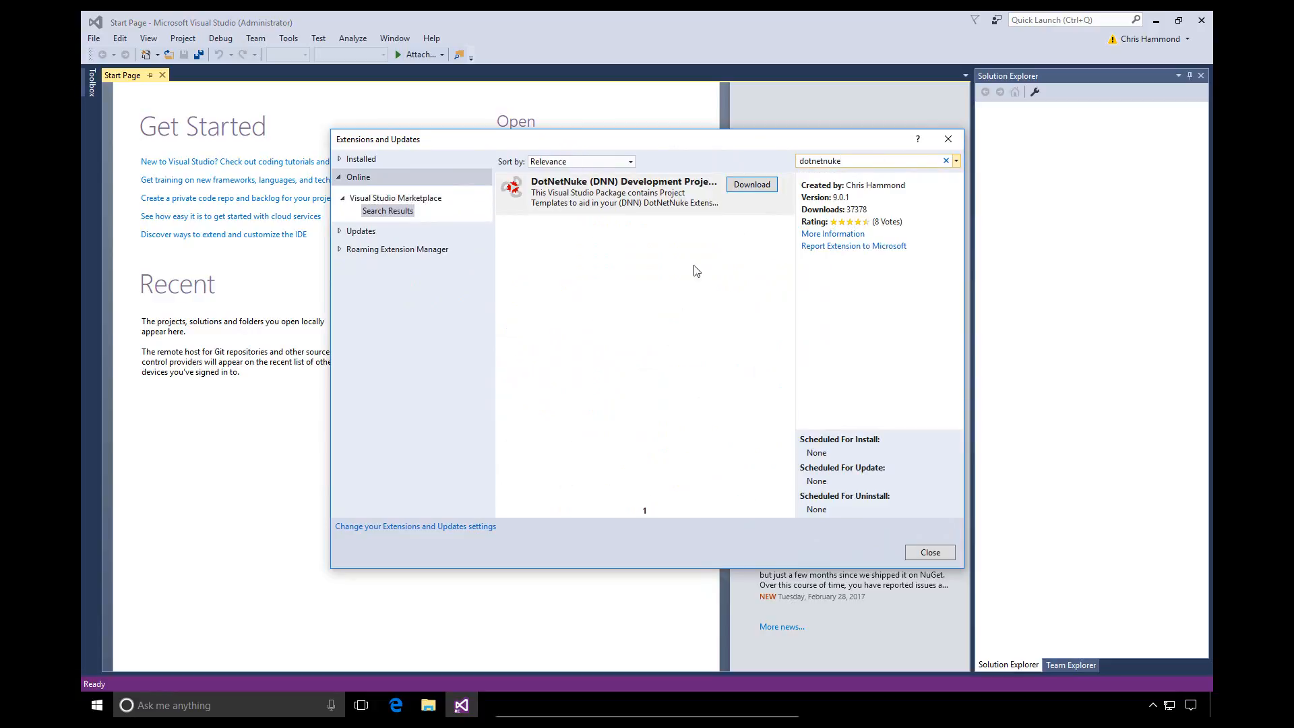
mouse_move(656, 191)
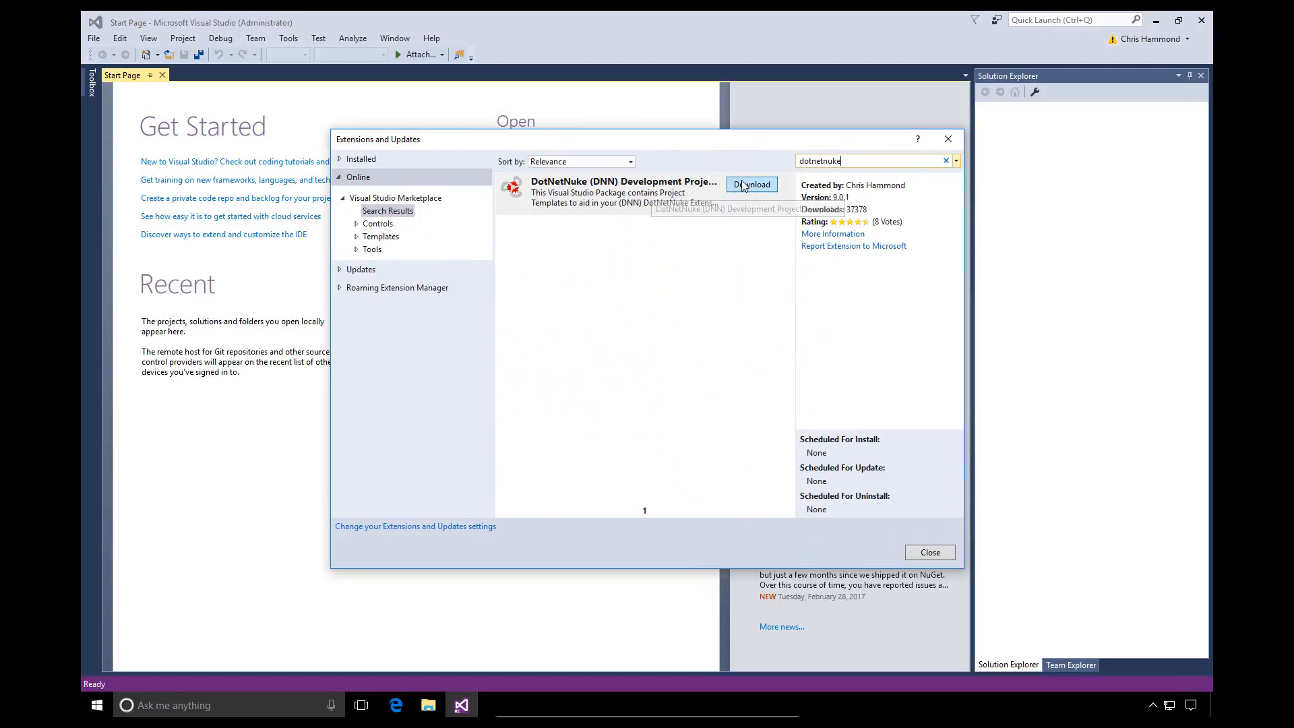
left_click(622, 193)
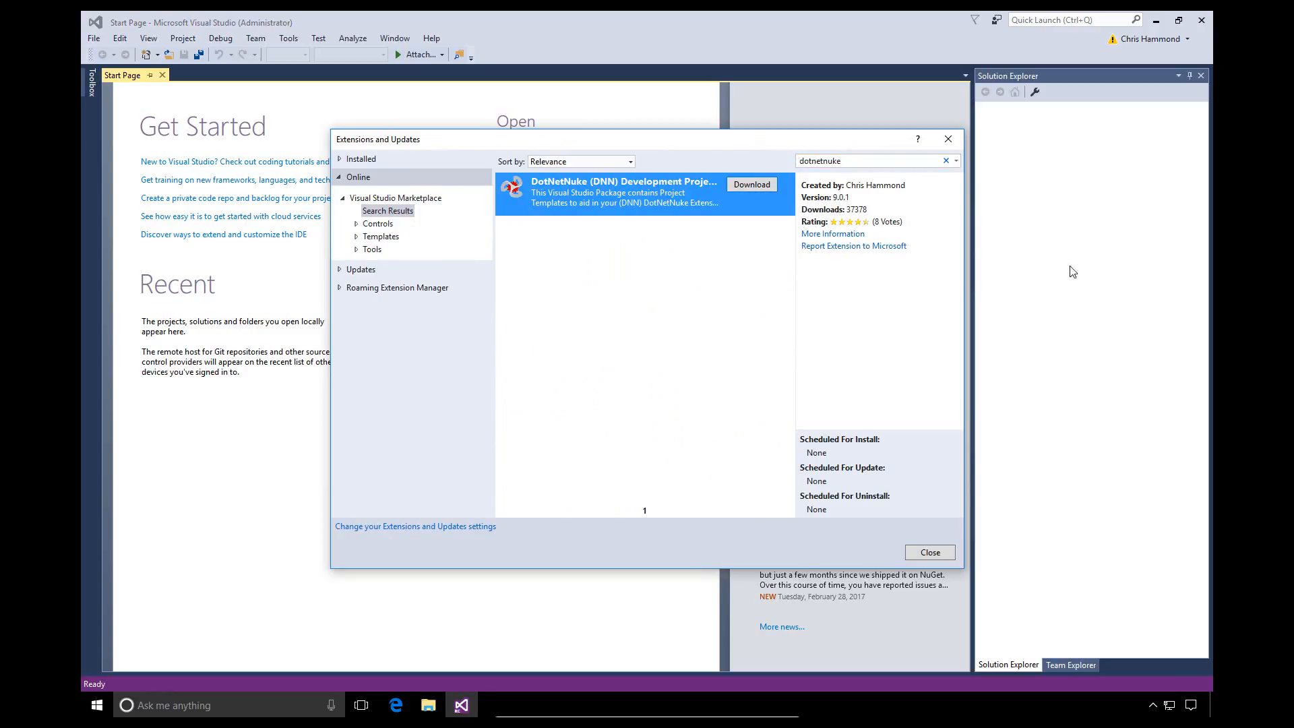
mouse_move(875, 211)
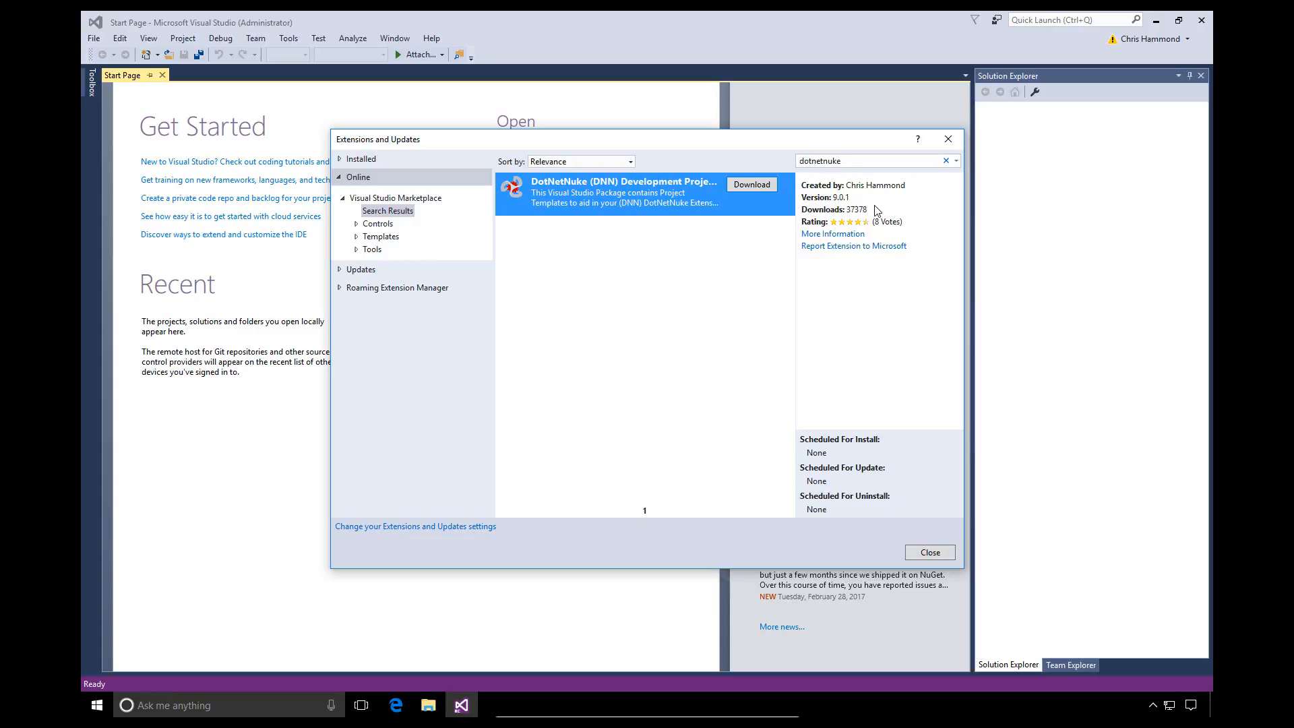
left_click(626, 192)
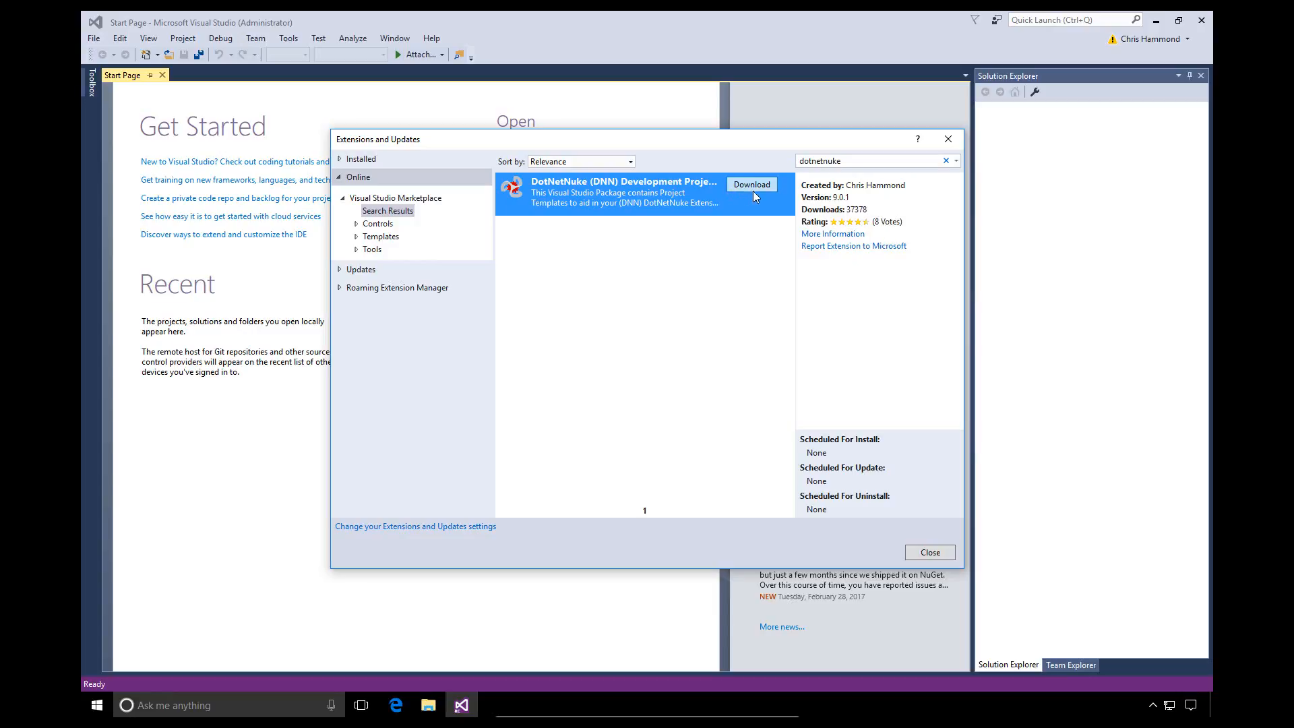
left_click(750, 184)
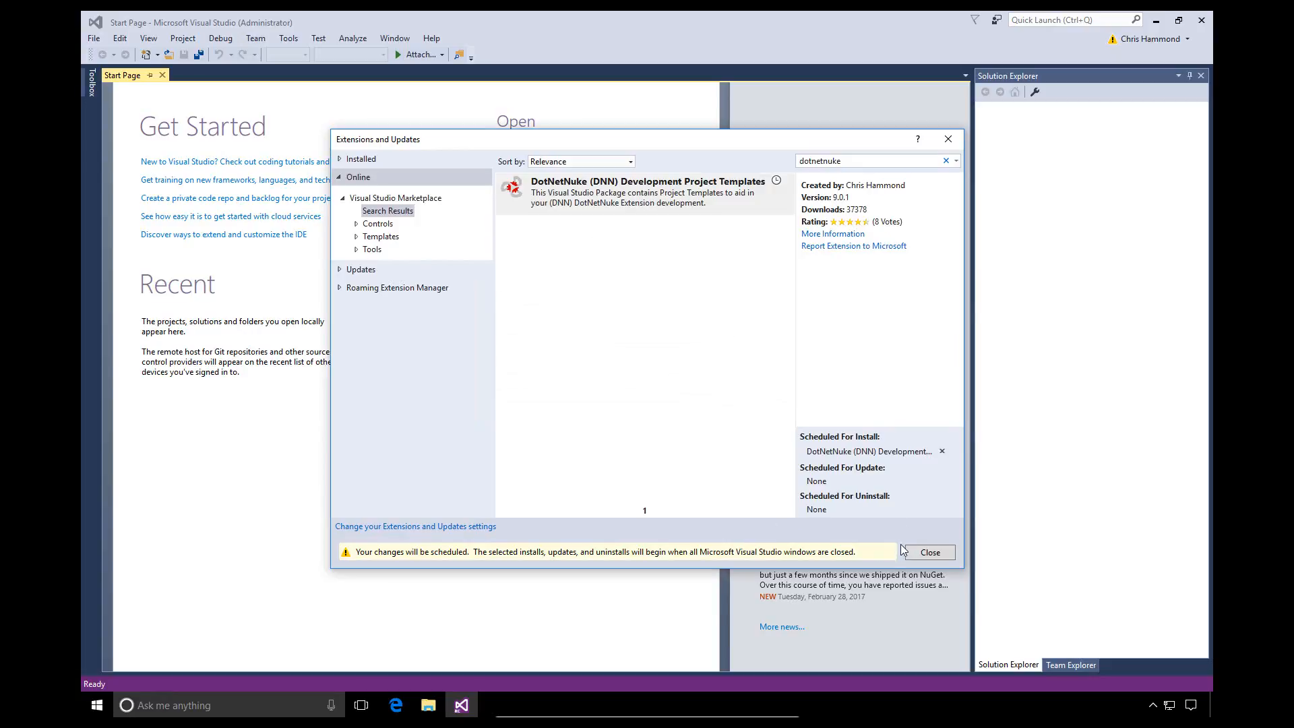
mouse_move(723, 557)
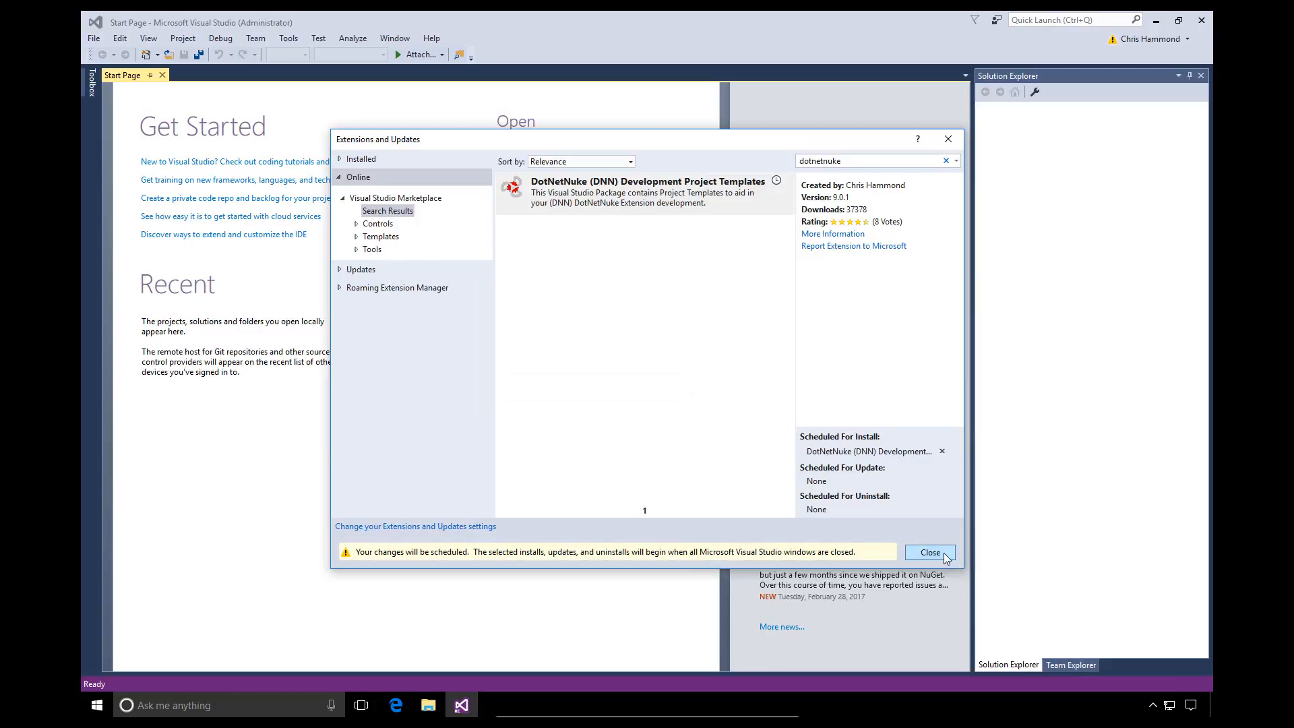
Close the Extensions and Updates window so the scheduled VSIX install begins
left_click(929, 552)
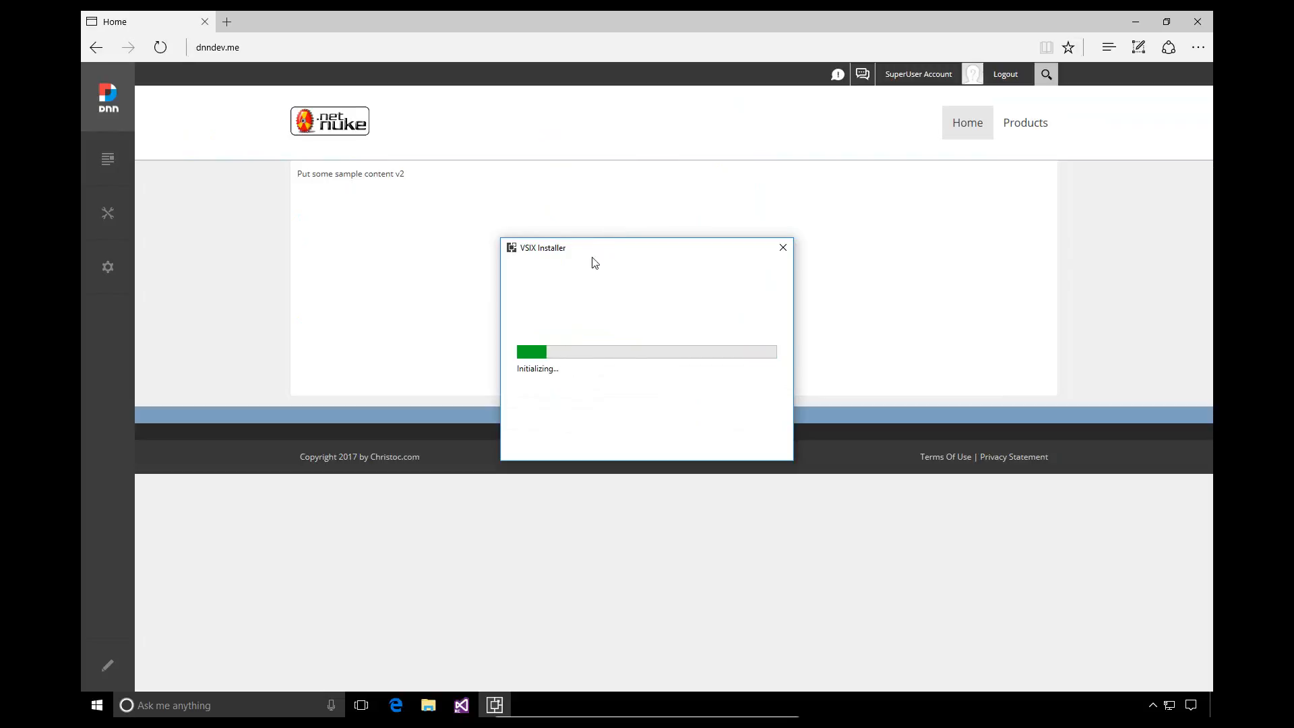
mouse_move(648, 404)
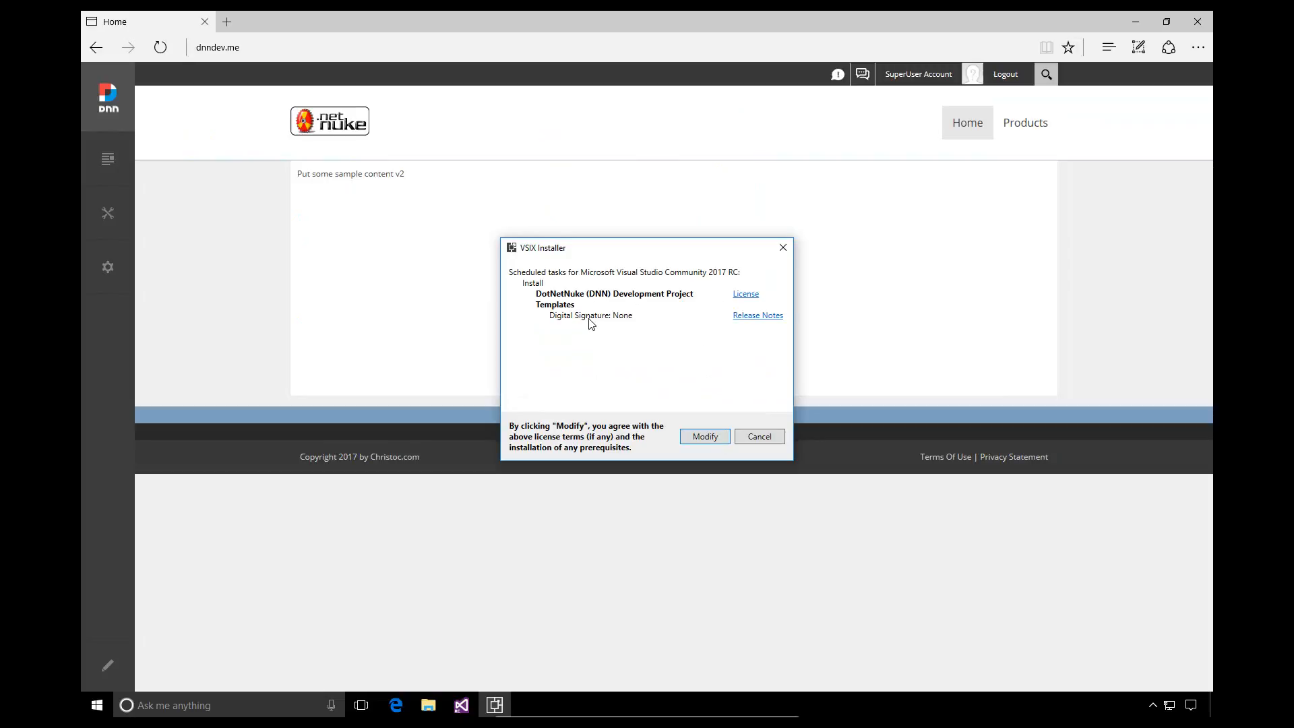
mouse_move(669, 407)
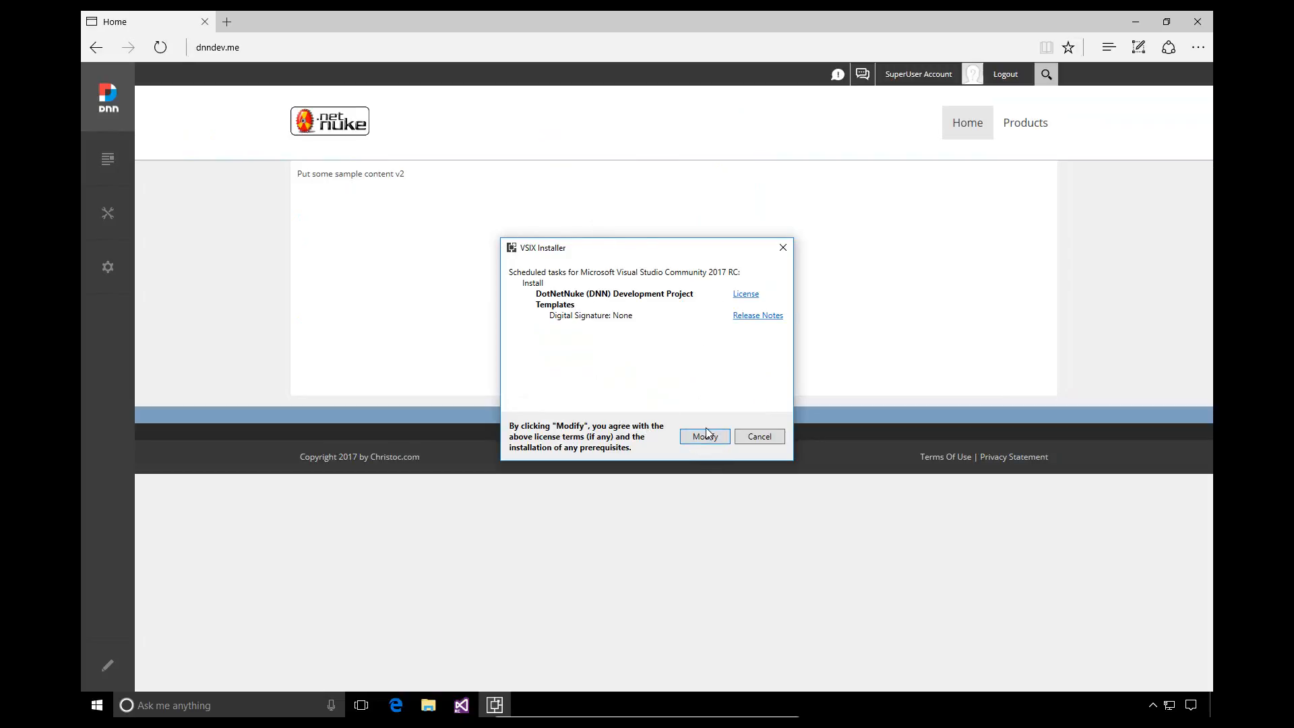
Confirm Modify in the VSIX Installer and close it once modifications complete
left_click(704, 435)
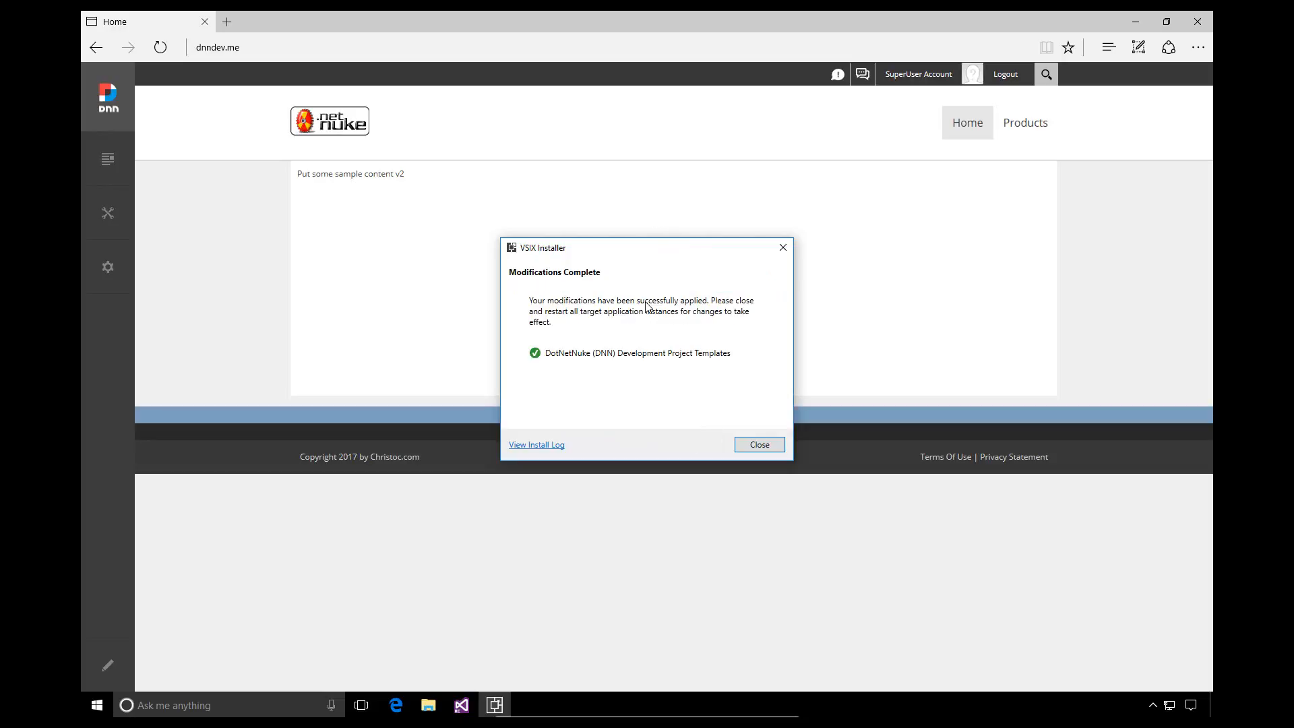
left_click(756, 443)
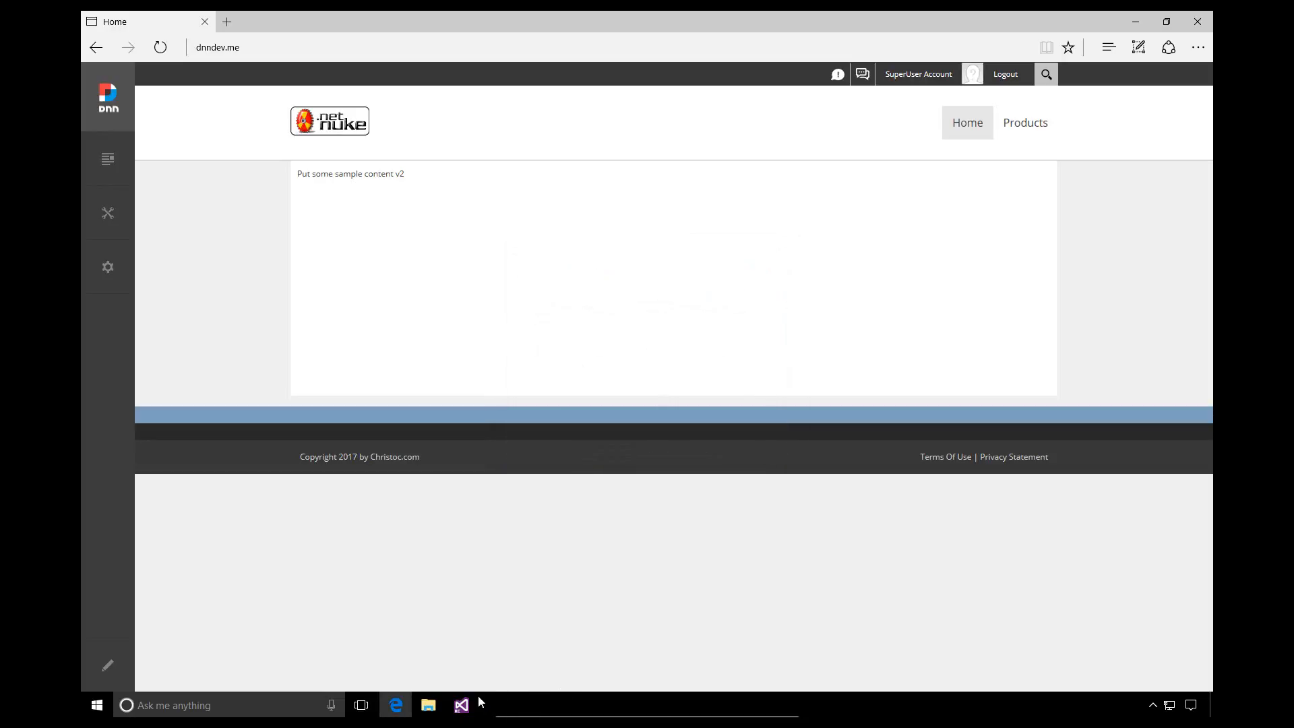
mouse_move(460, 704)
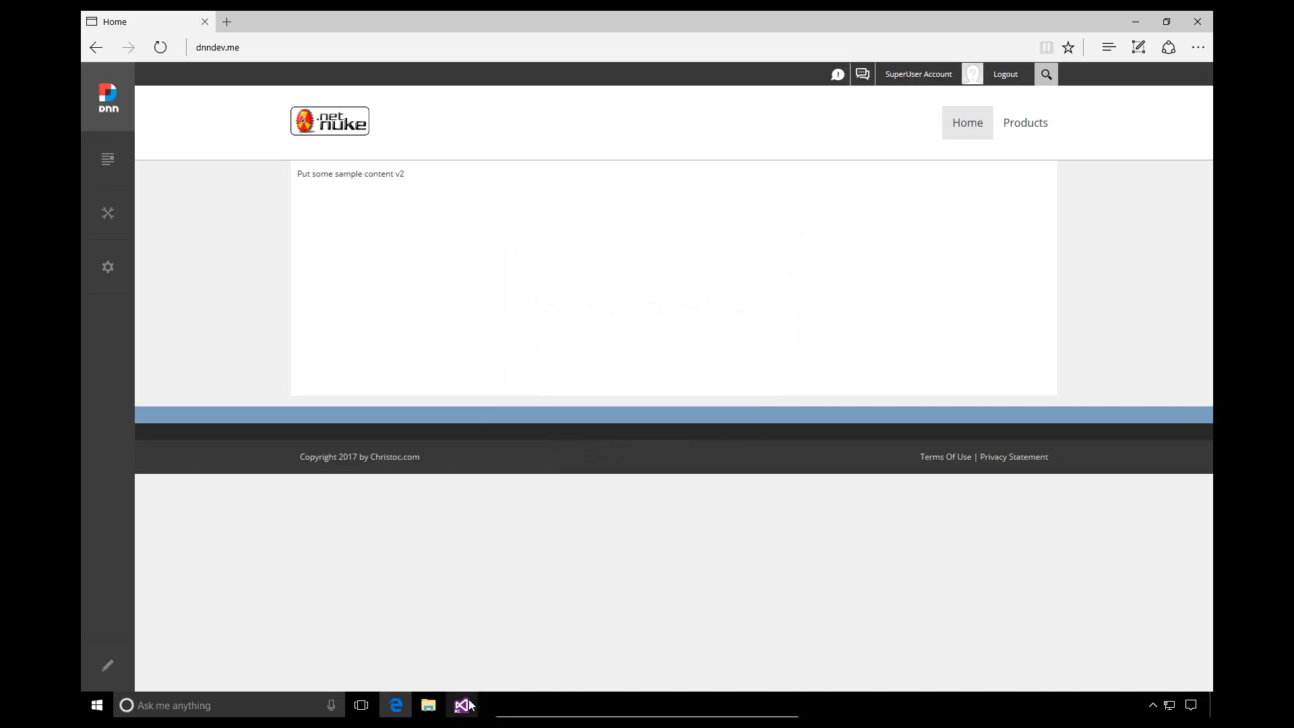
Relaunch Visual Studio with administrator rights from its taskbar icon
right_click(461, 705)
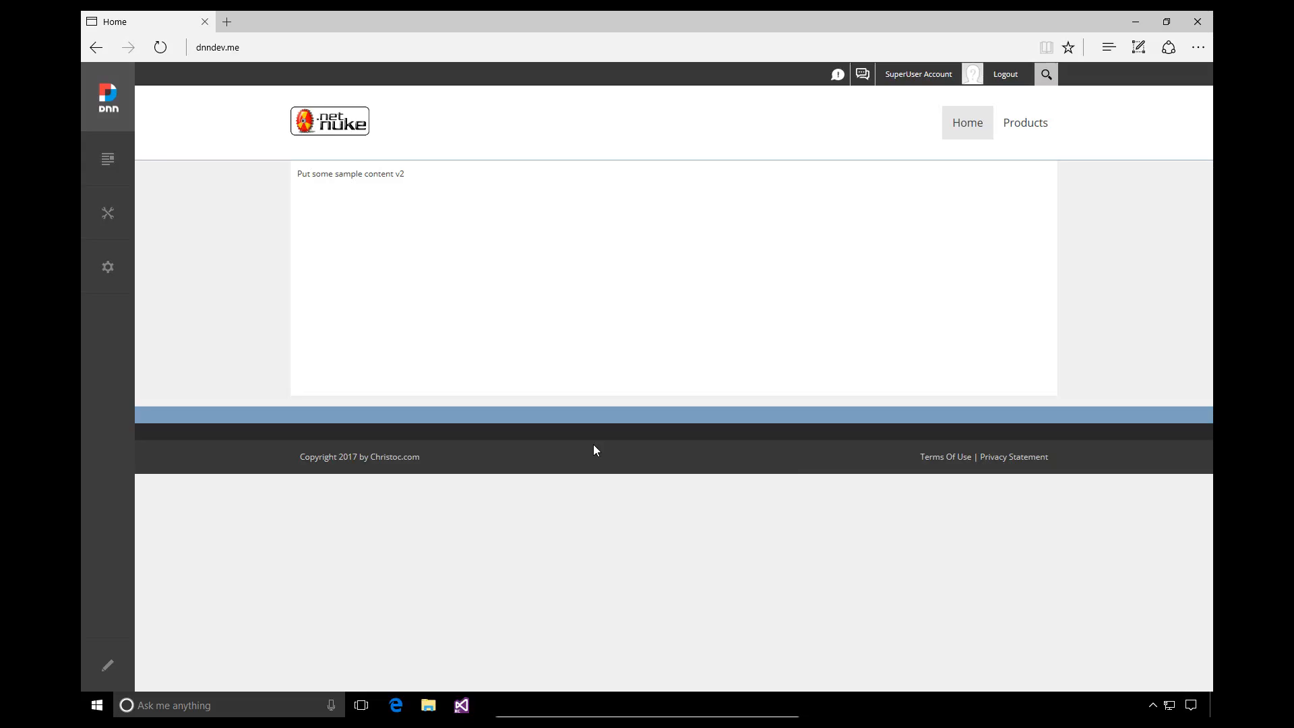
left_click(461, 707)
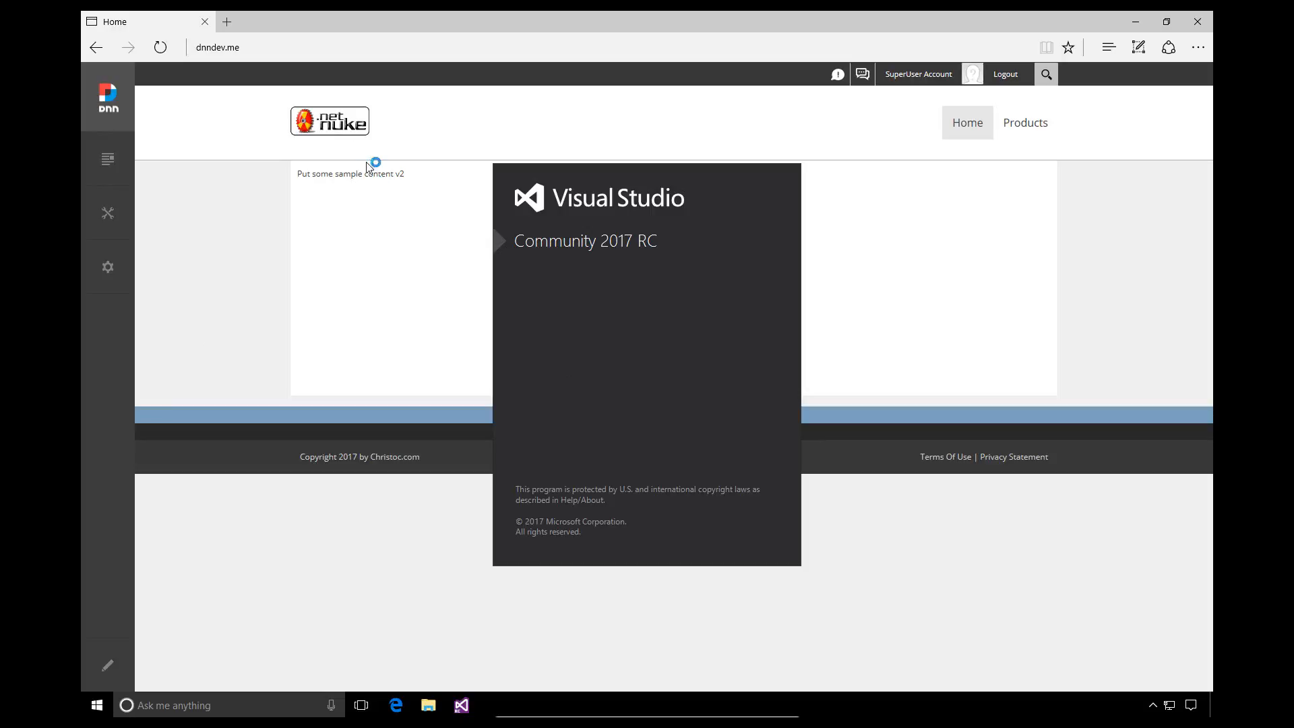
mouse_move(362, 130)
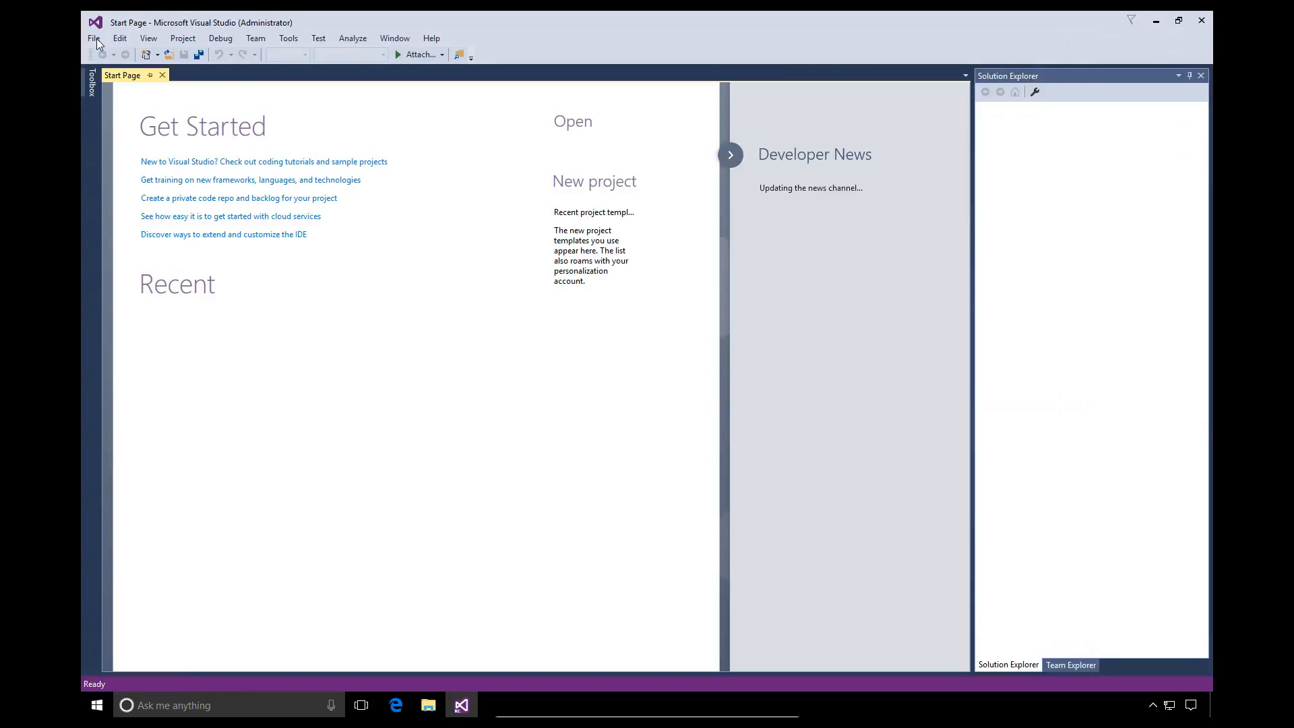
Start creating a new project from the File menu
left_click(93, 38)
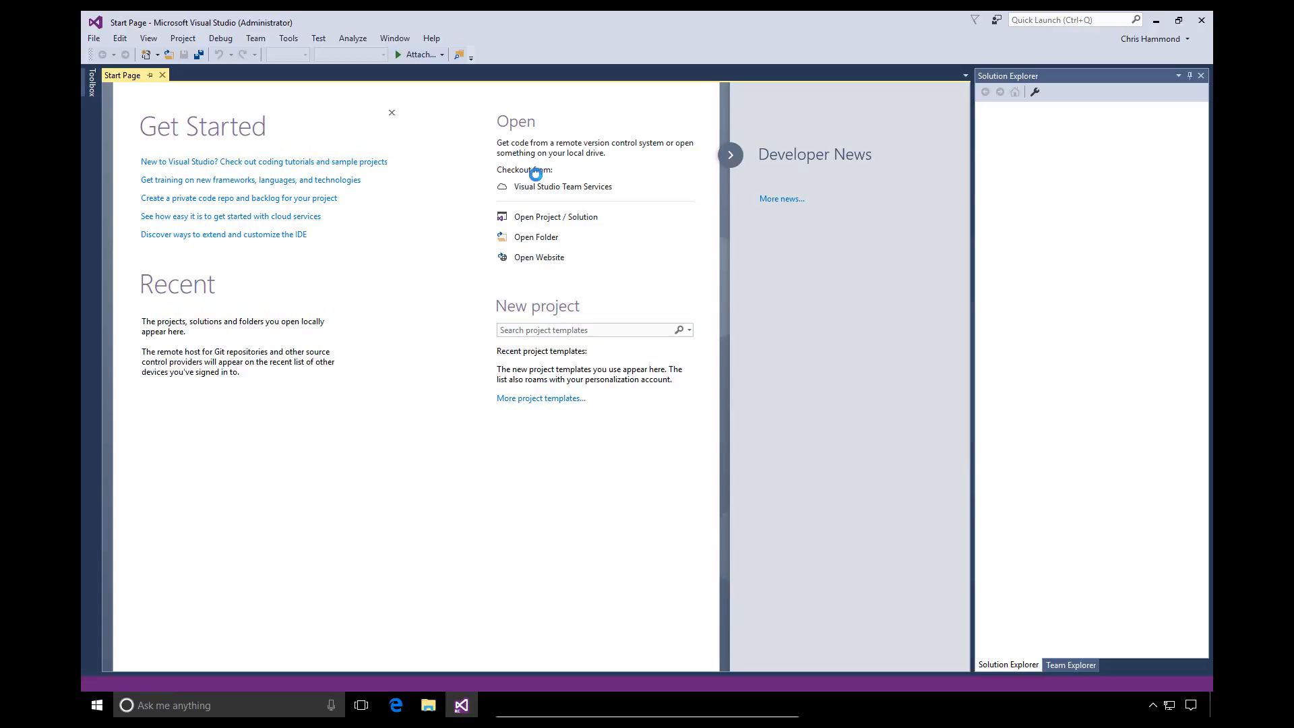
mouse_move(534, 173)
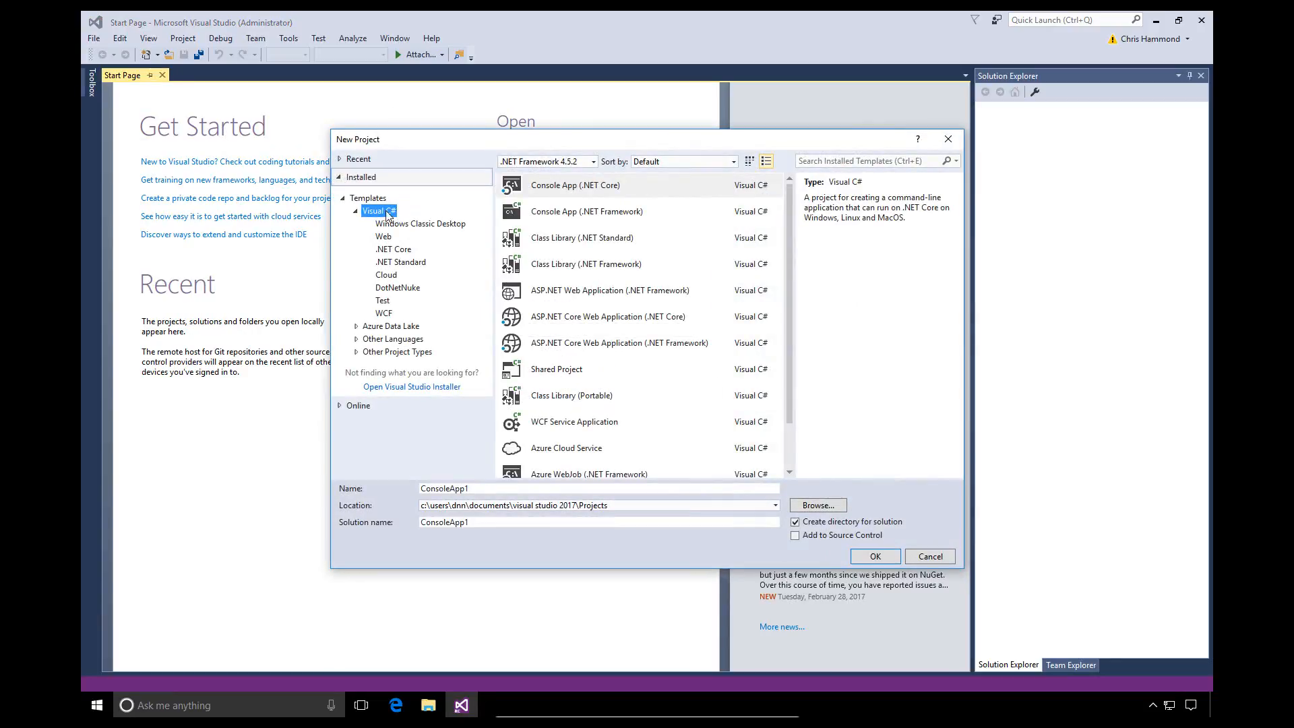
Select the DotNetNuke node under Visual C# and browse its five templates, default name DNNModule1
left_click(397, 287)
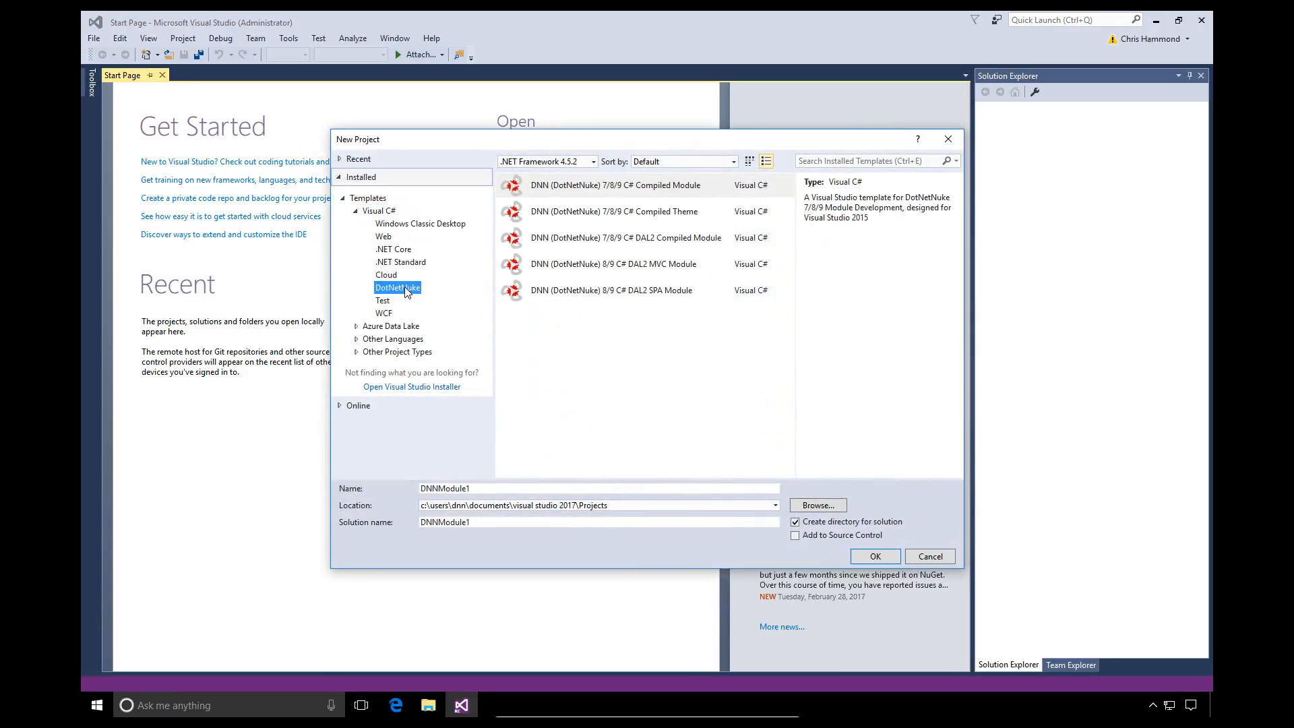
left_click(624, 237)
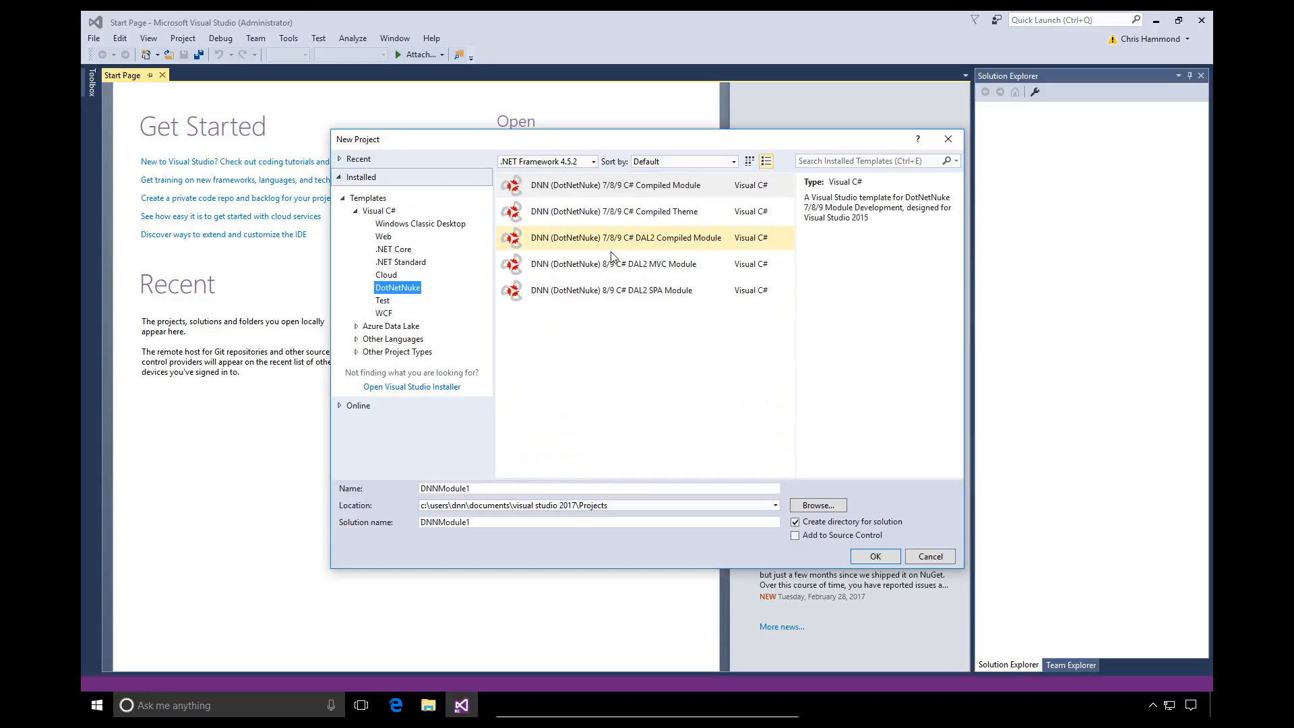
mouse_move(616, 184)
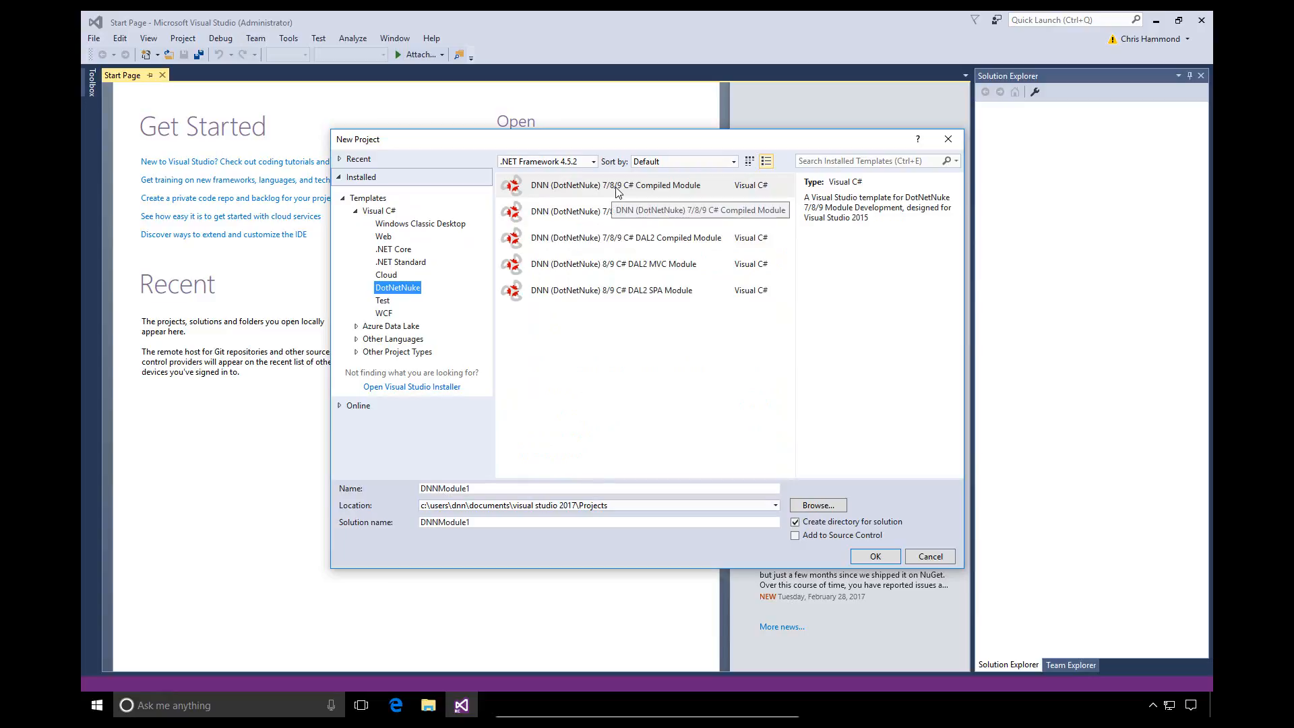
mouse_move(705, 189)
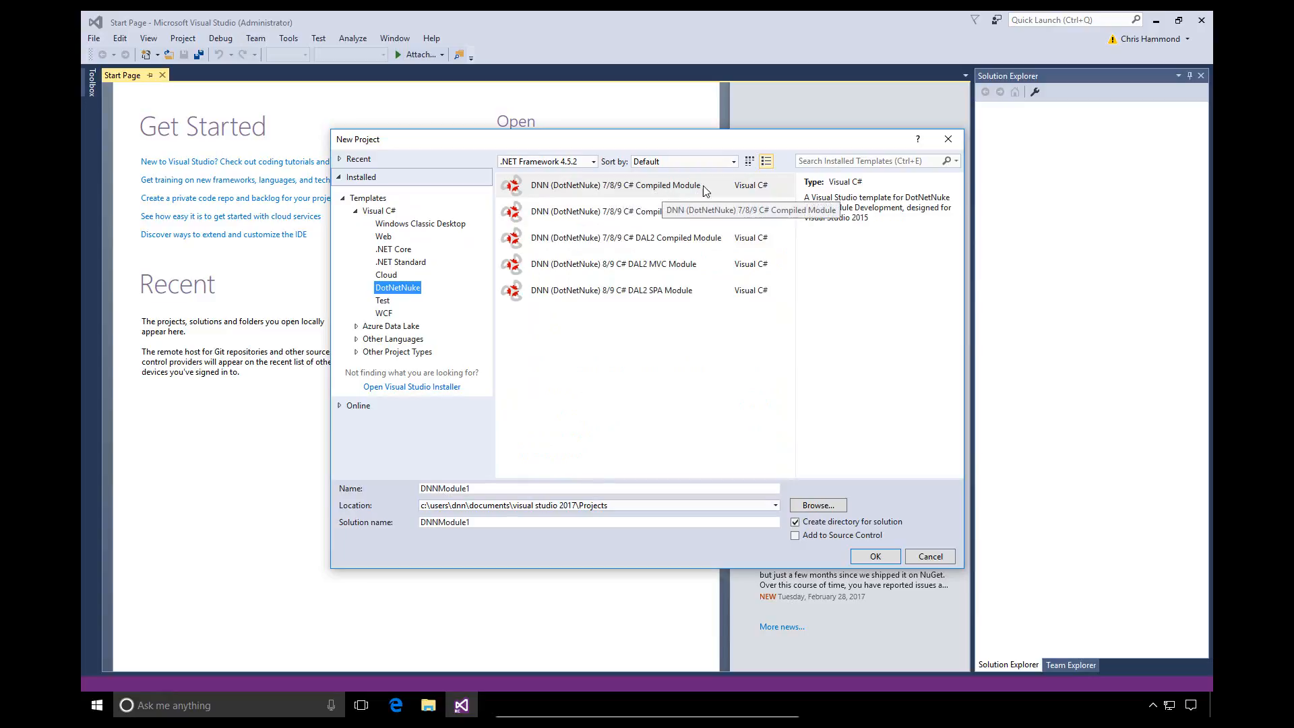
left_click(615, 211)
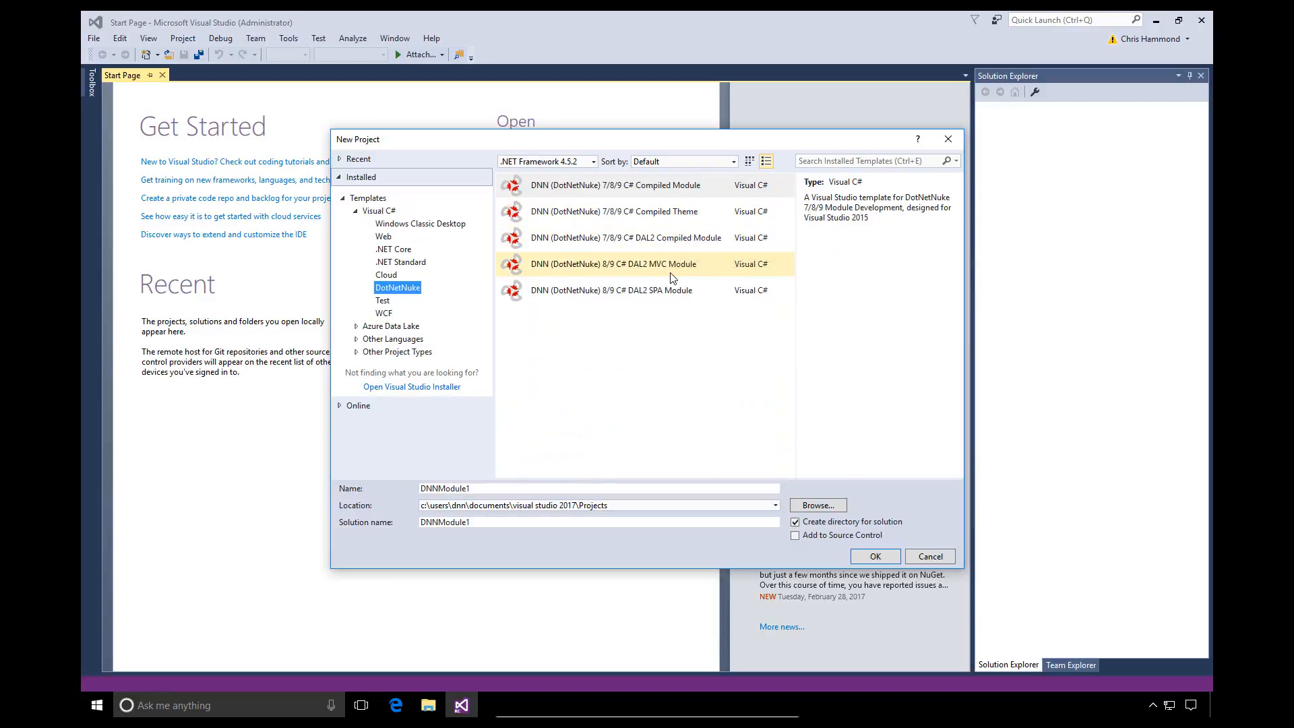
left_click(613, 290)
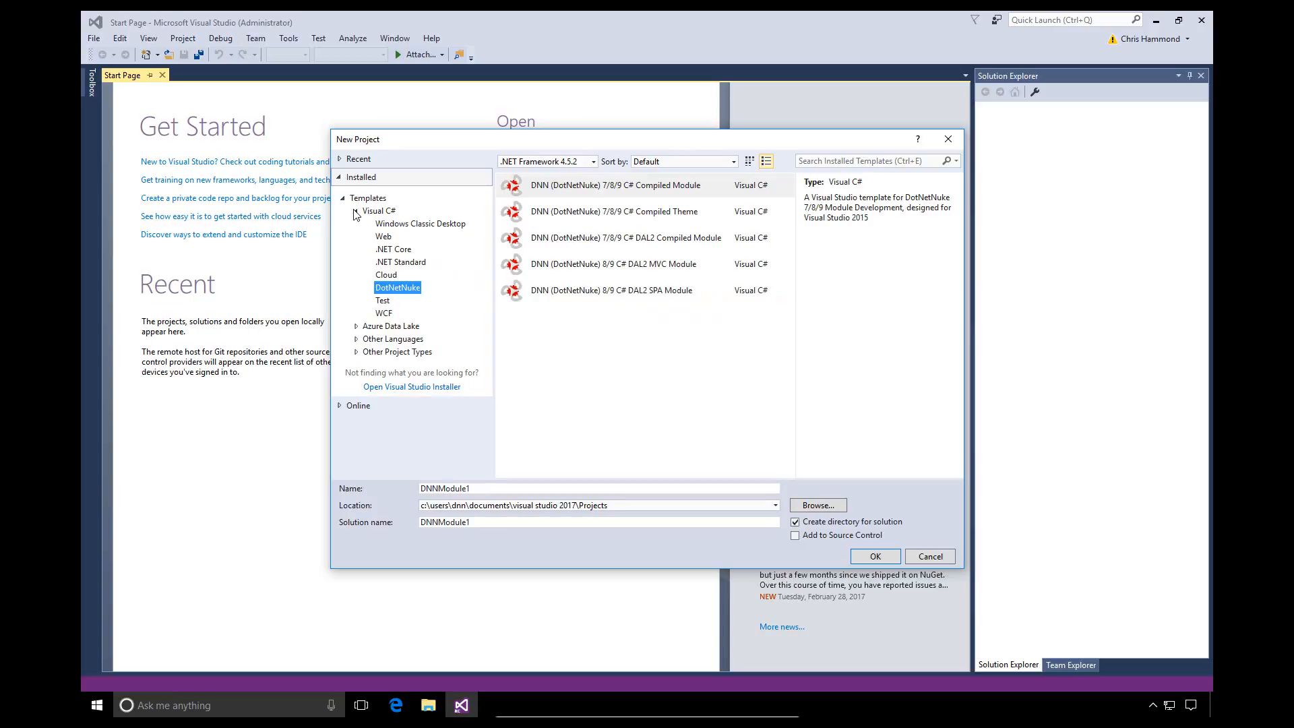
Show the two DotNetNuke Visual Basic templates under Other Languages and nudge the dialog position
left_click(355, 210)
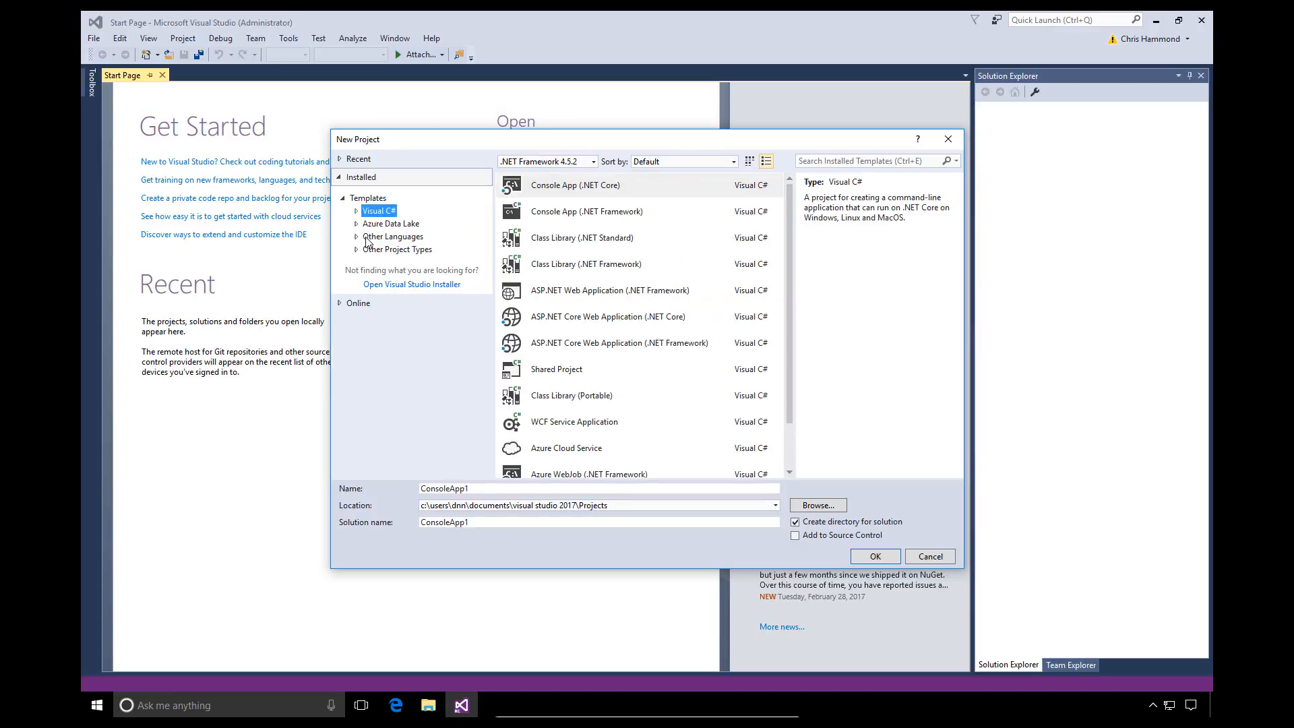
left_click(355, 237)
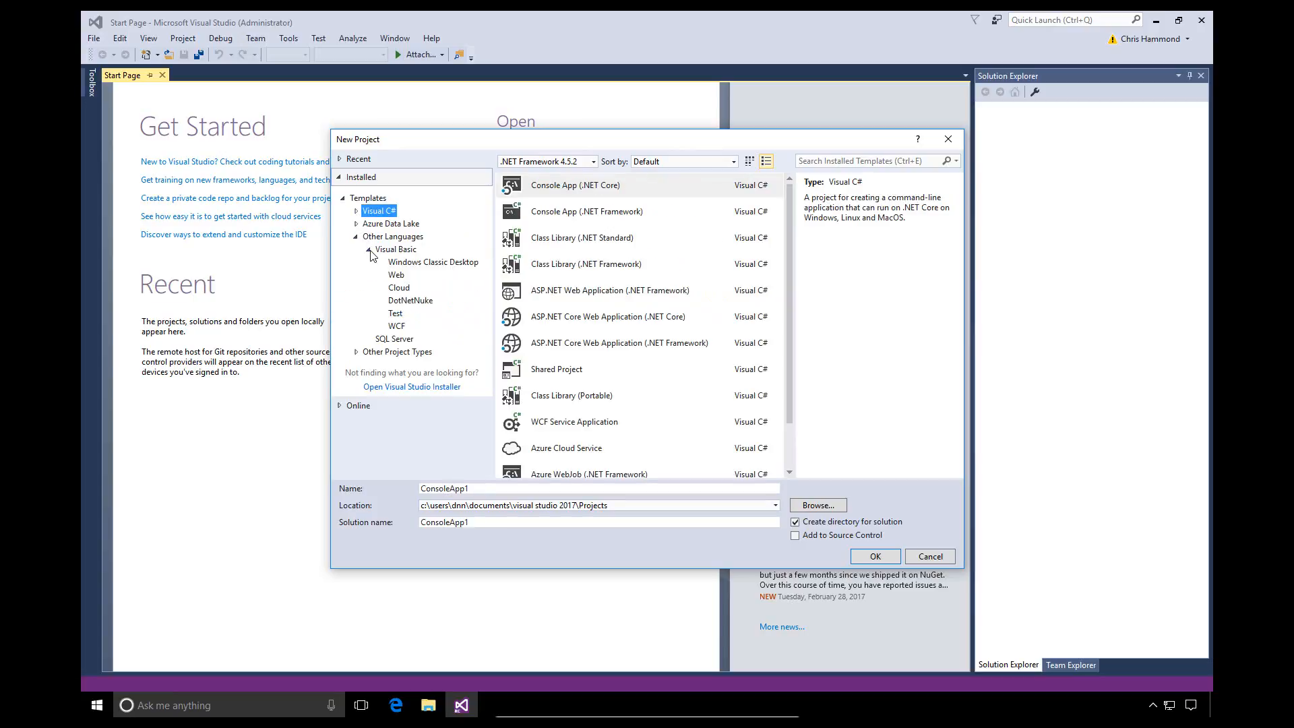
left_click(409, 299)
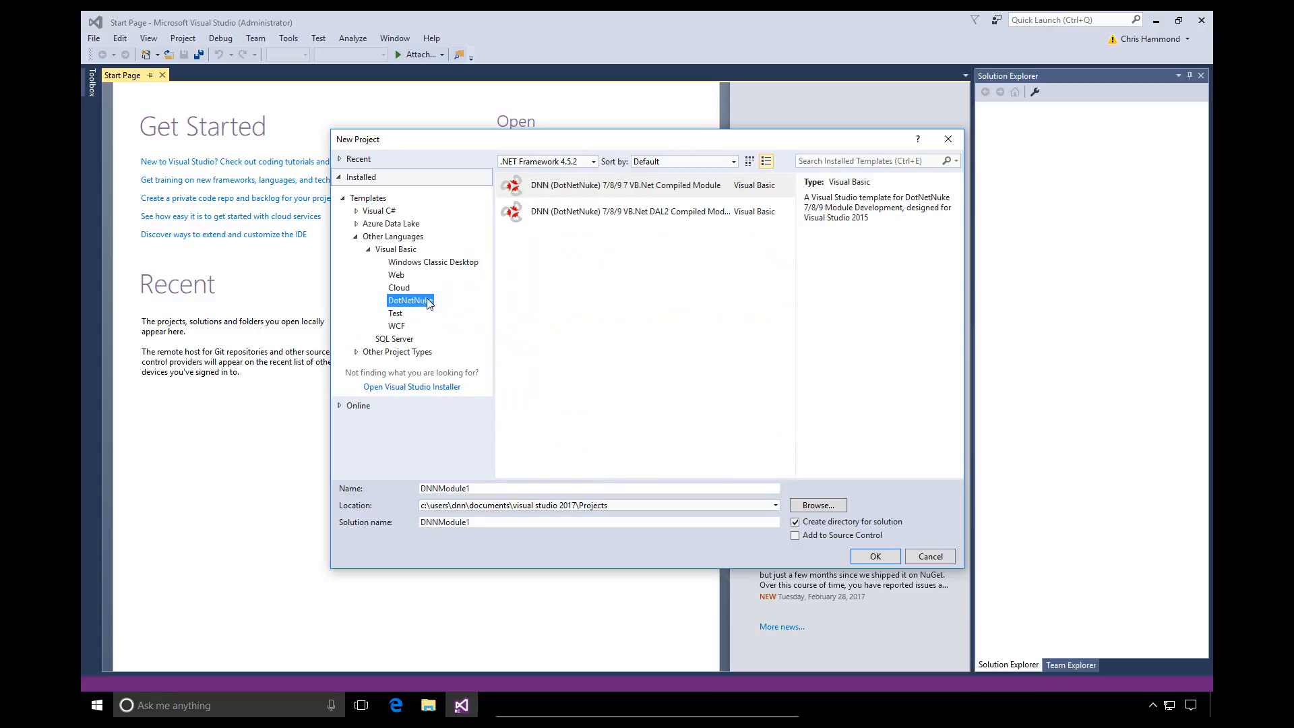
left_click(644, 212)
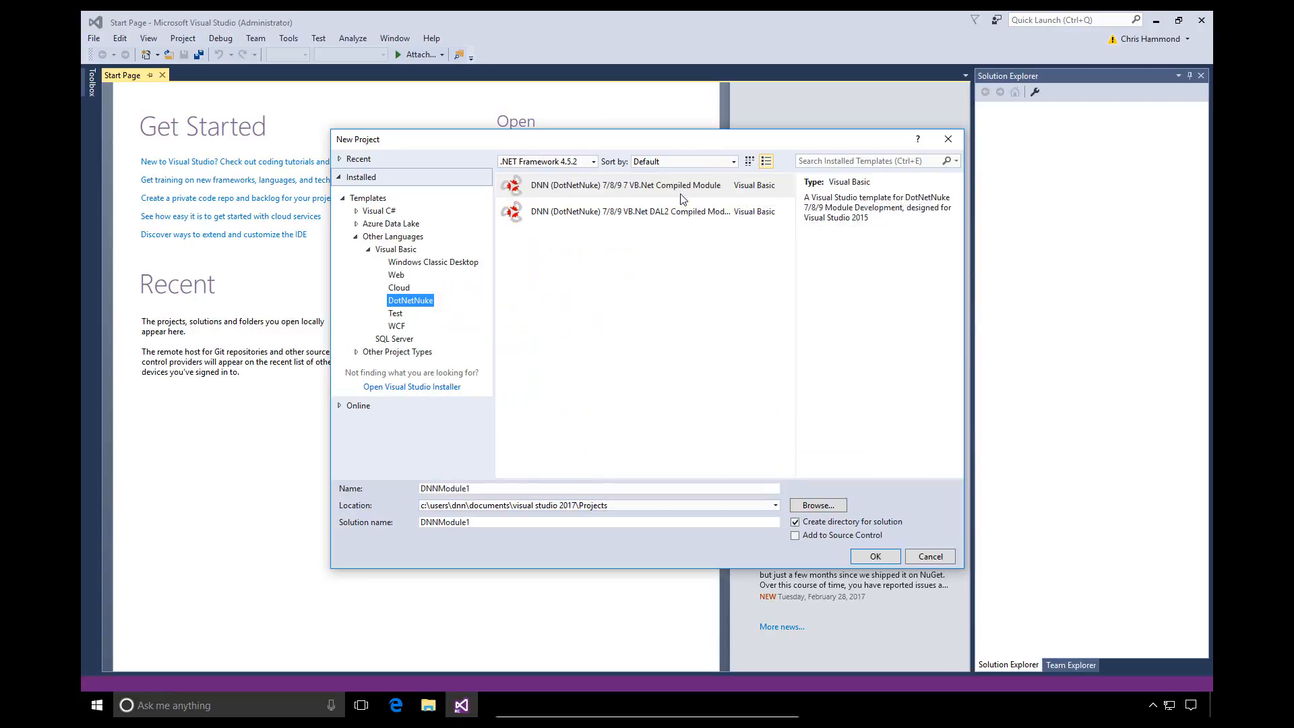
mouse_move(685, 184)
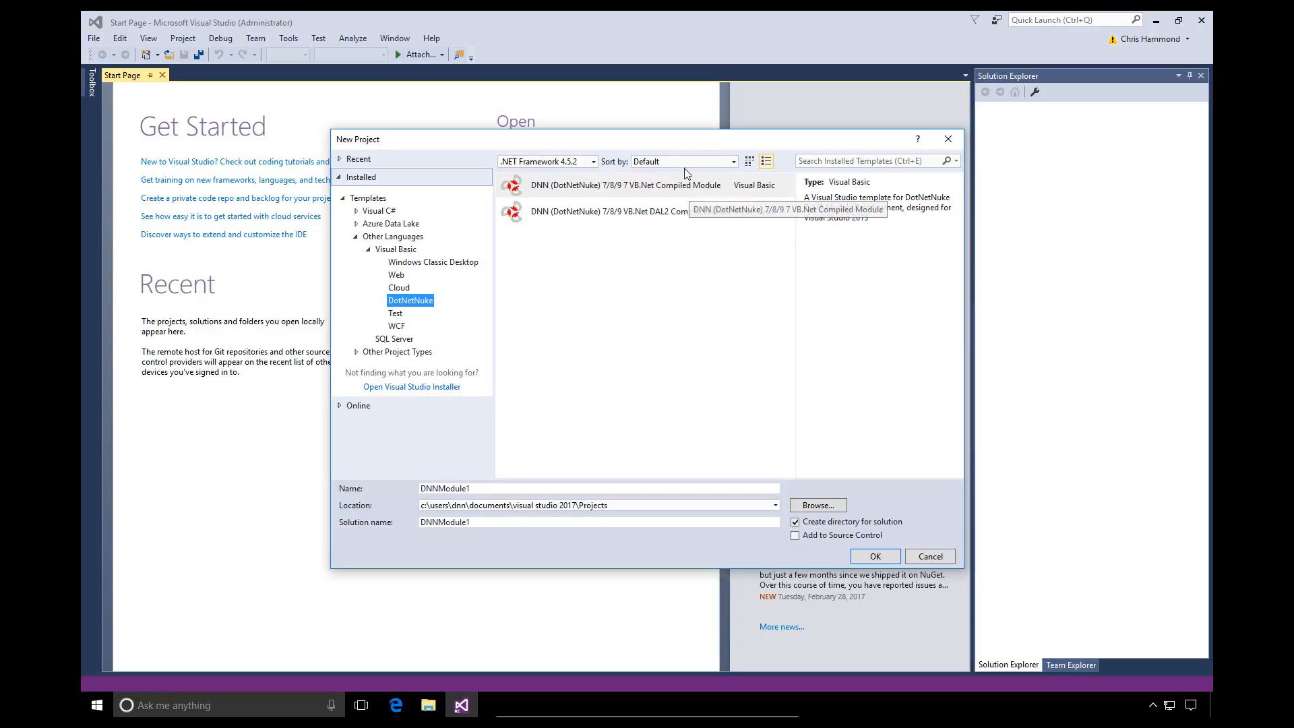
left_click_drag(357, 139, 333, 154)
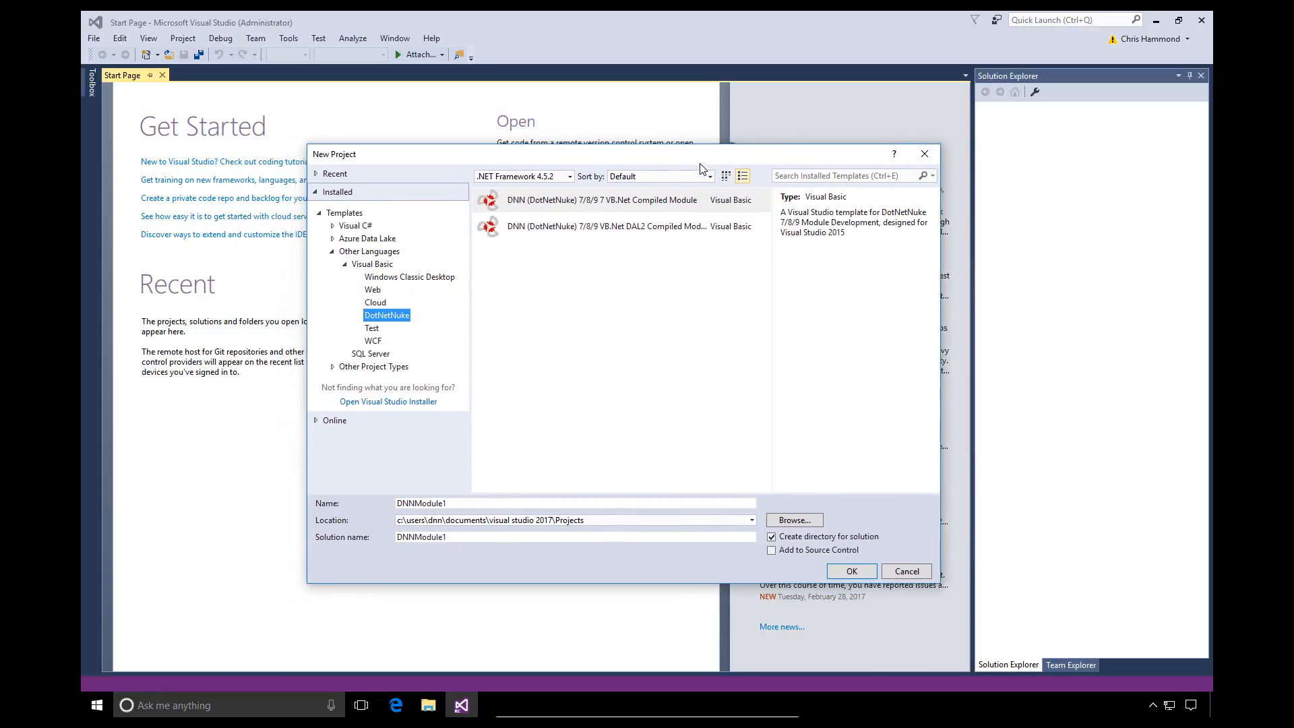
mouse_move(702, 164)
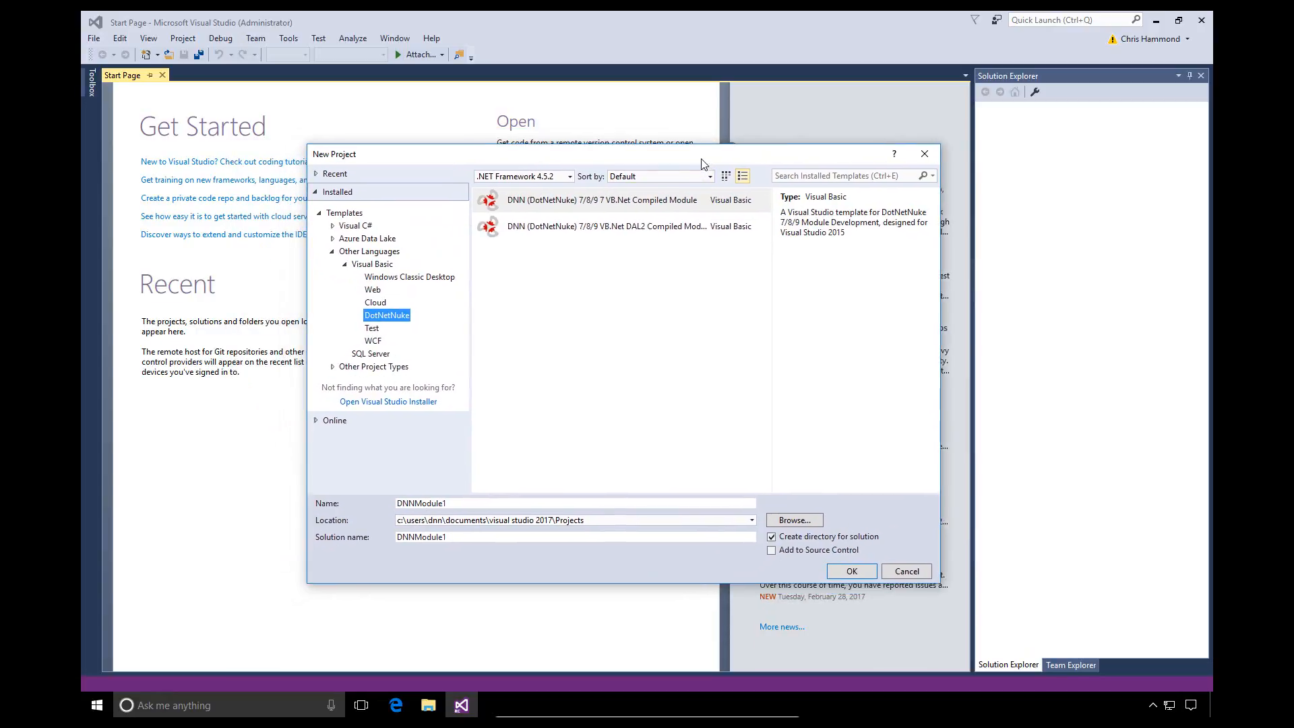